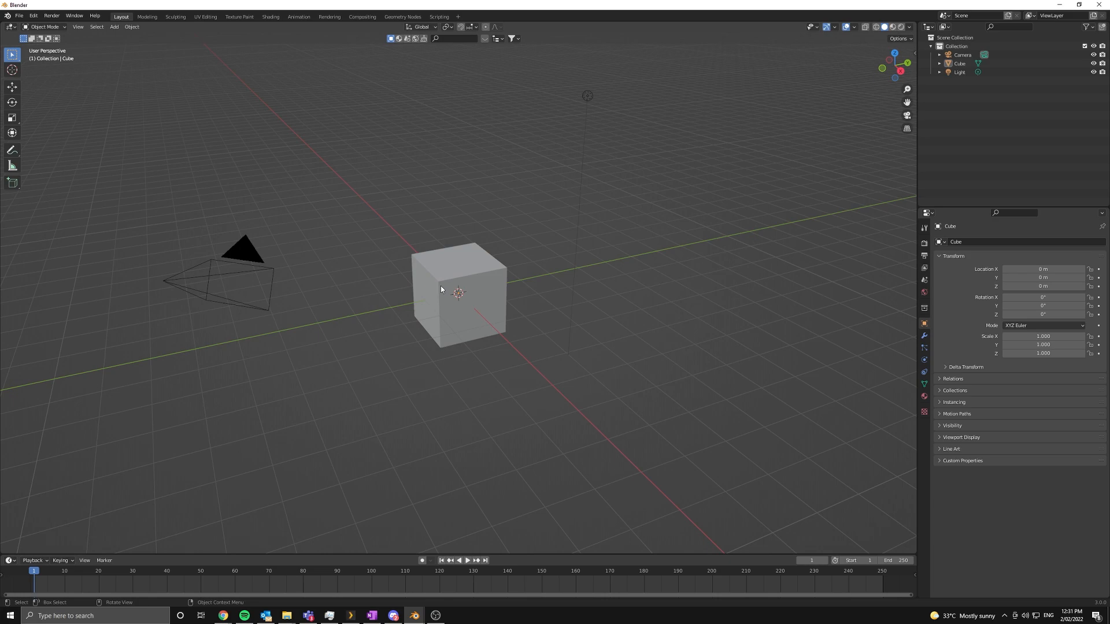
mouse_move(416, 281)
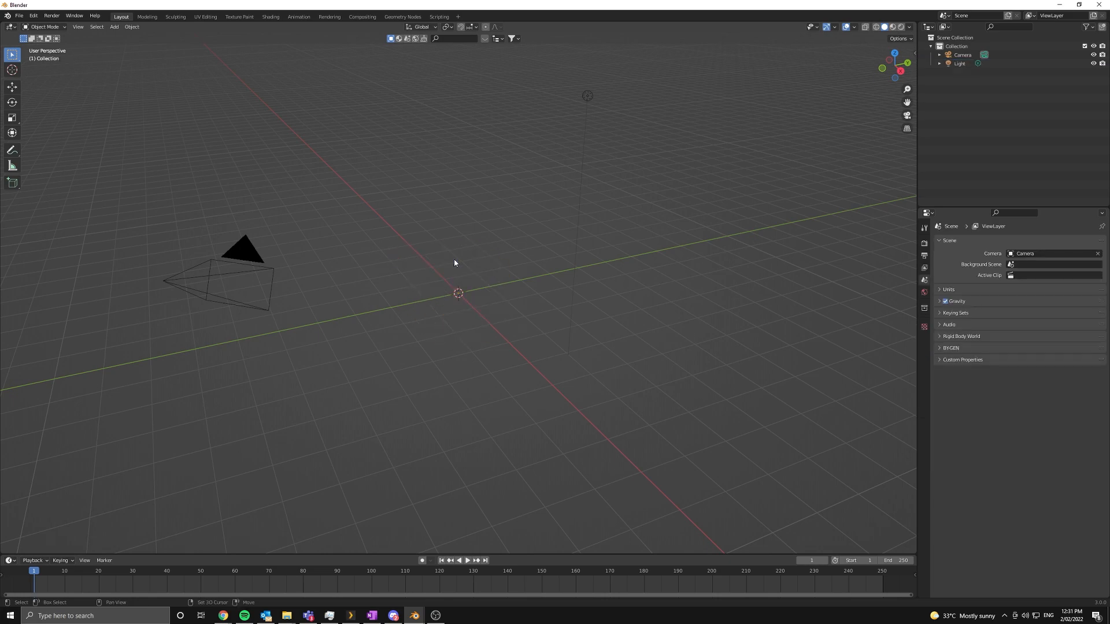
Step: Replace the cube with an upright plane and scale it along Y to fill the camera view
left_click(112, 26)
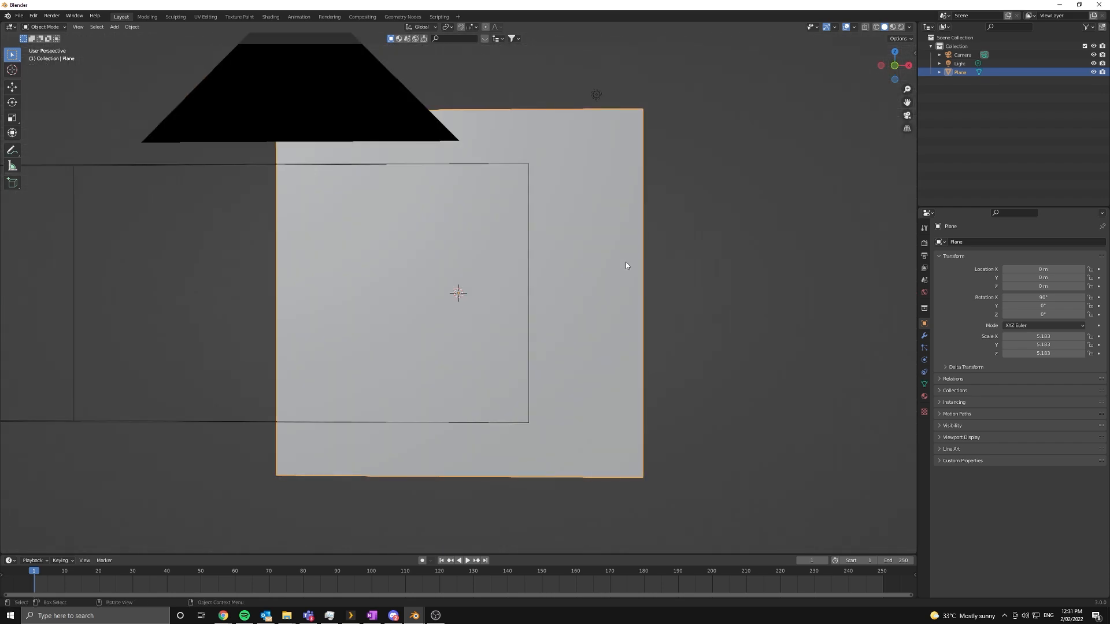
key("KP_0")
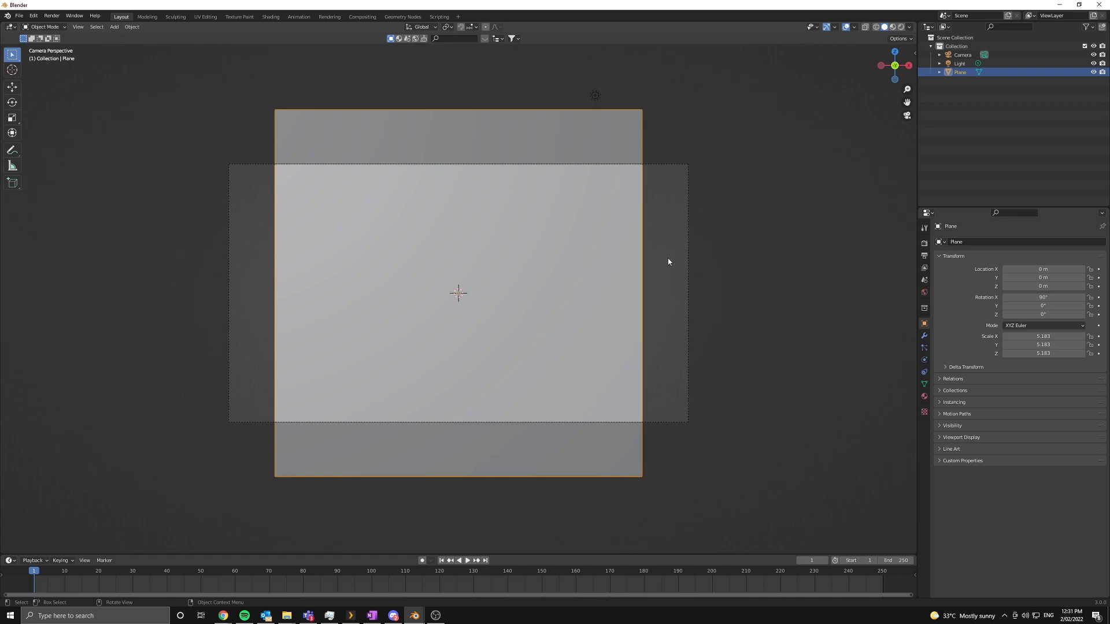
key("s")
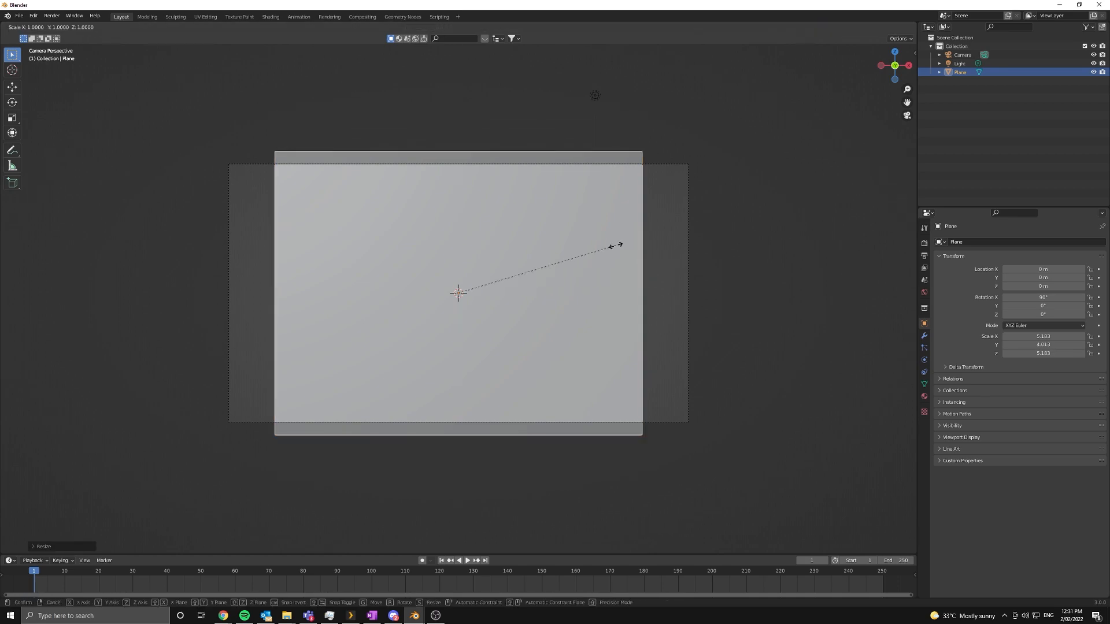
left_click(664, 249)
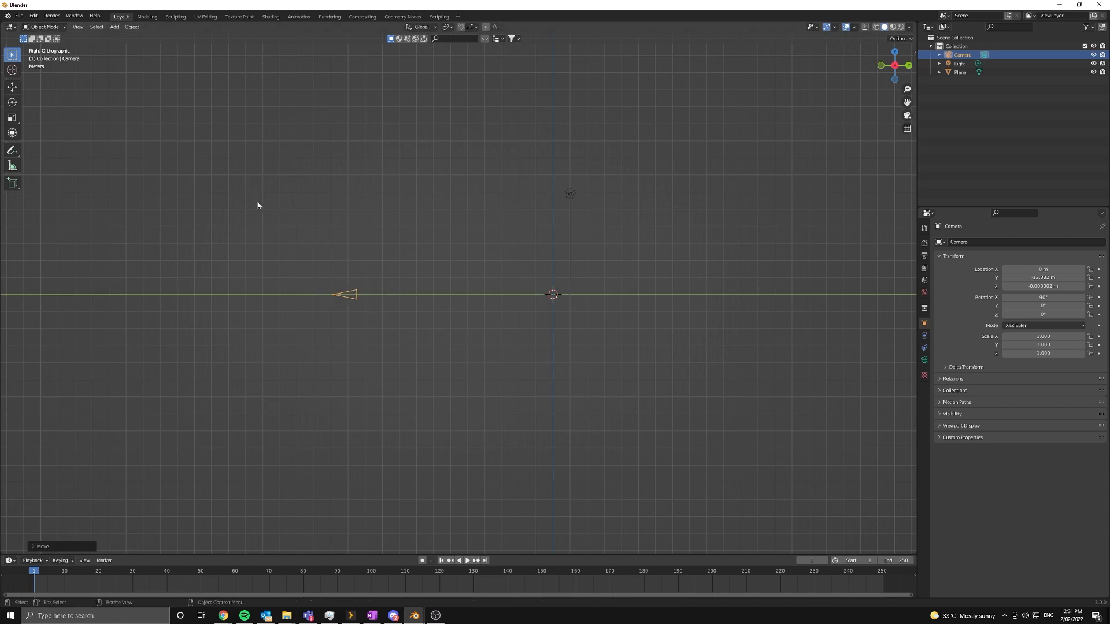
mouse_move(396, 290)
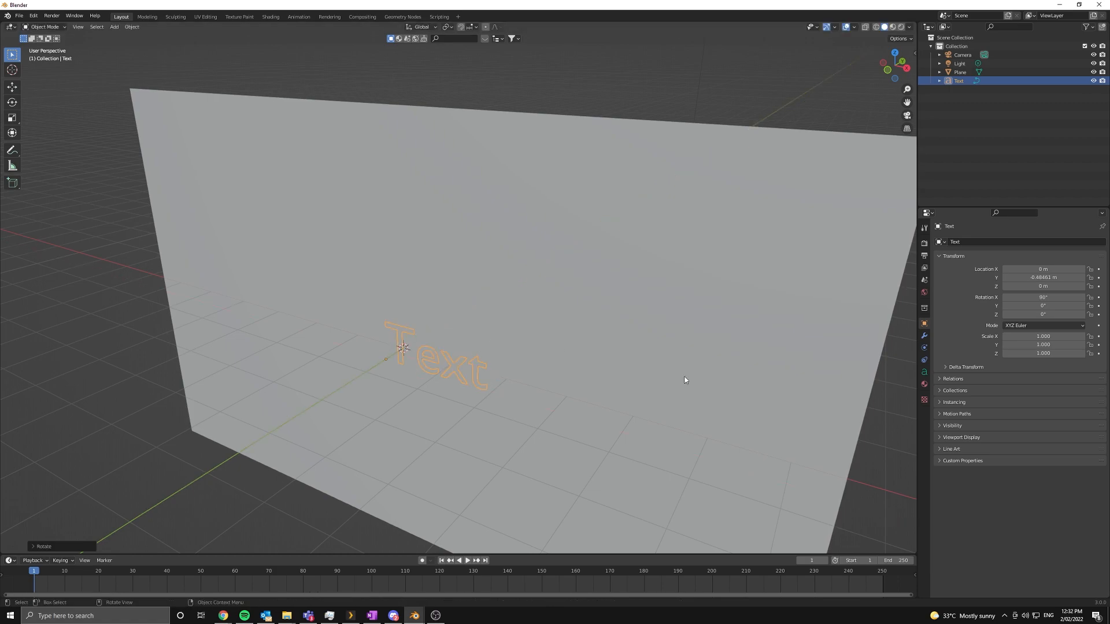
Step: Set the text font to Century Gothic Bold Italic in its Object Data settings
left_click(923, 371)
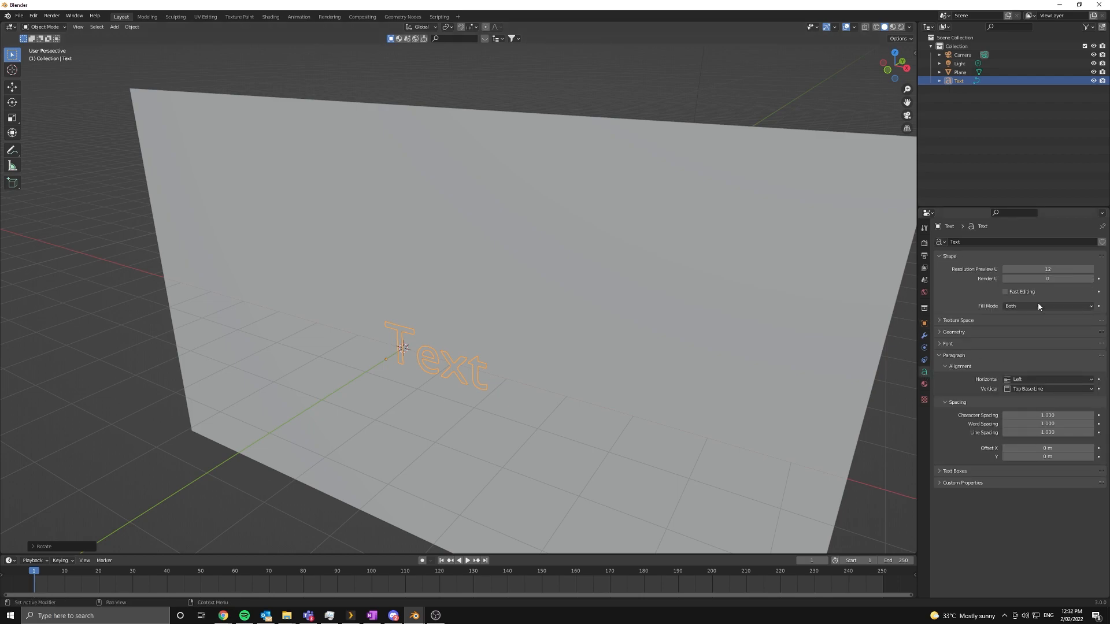
left_click(949, 344)
type("gothic")
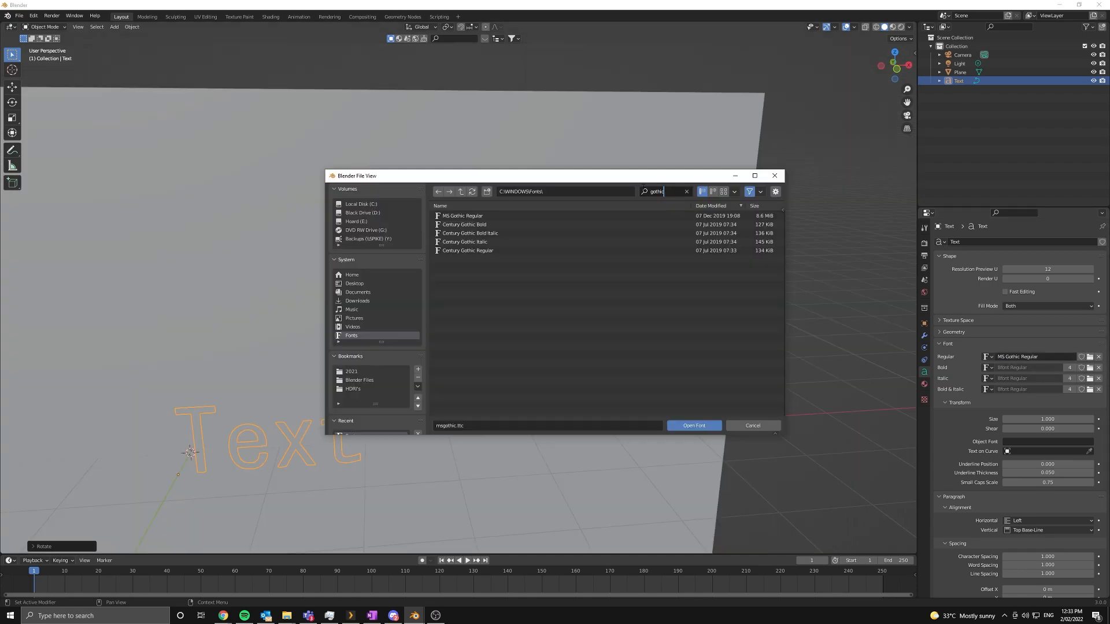
left_click(694, 426)
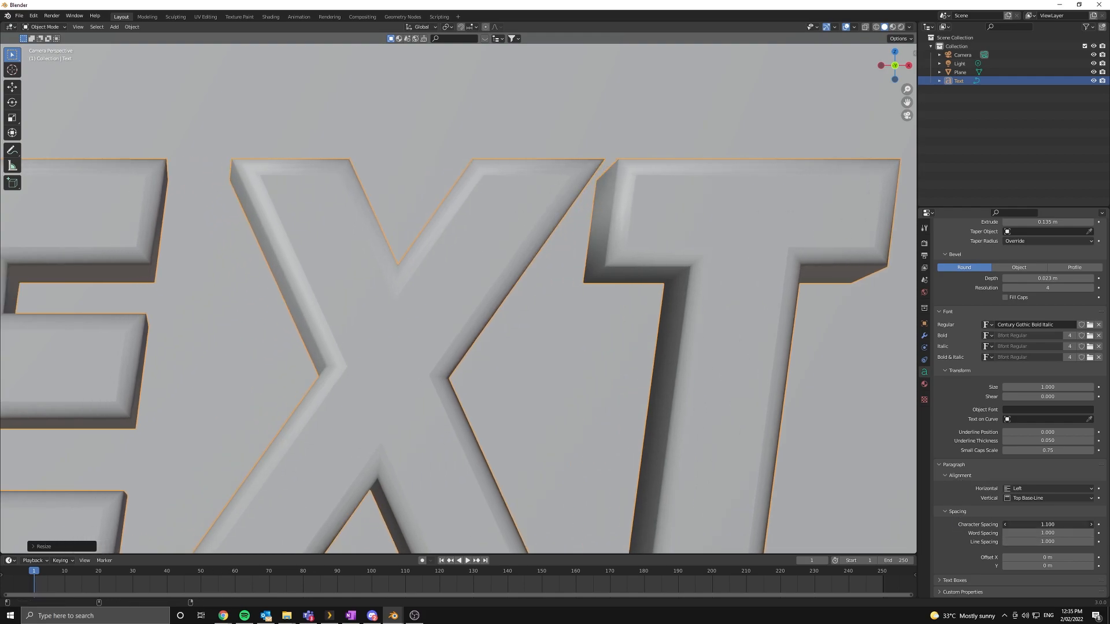
Step: Convert the text to a mesh and enable Auto Smooth normals at 55°
scroll("down", 3)
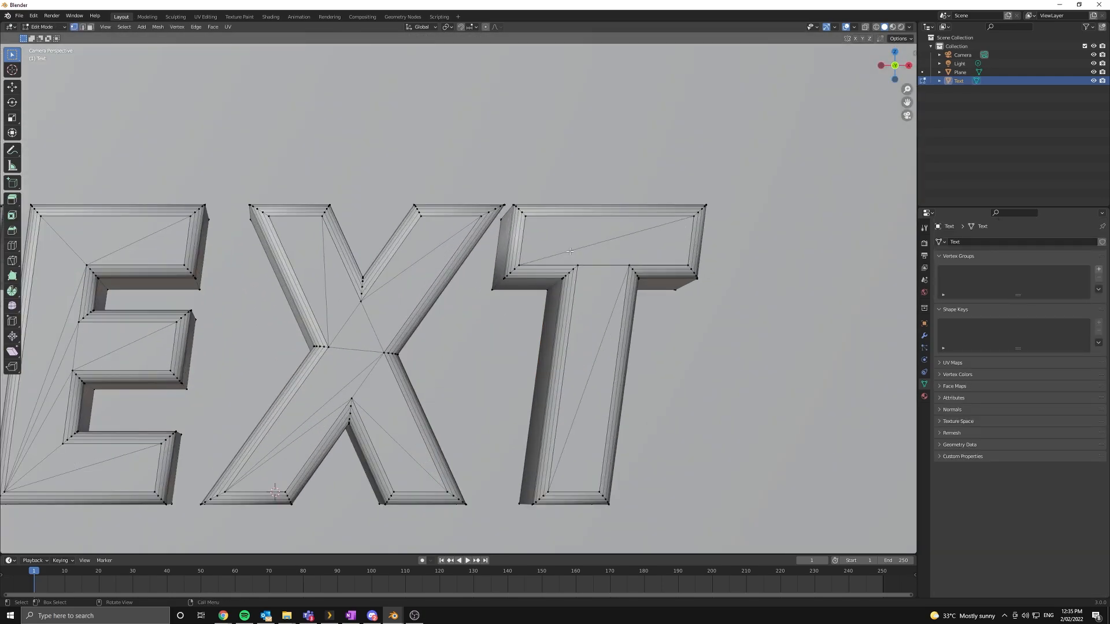
key("Tab")
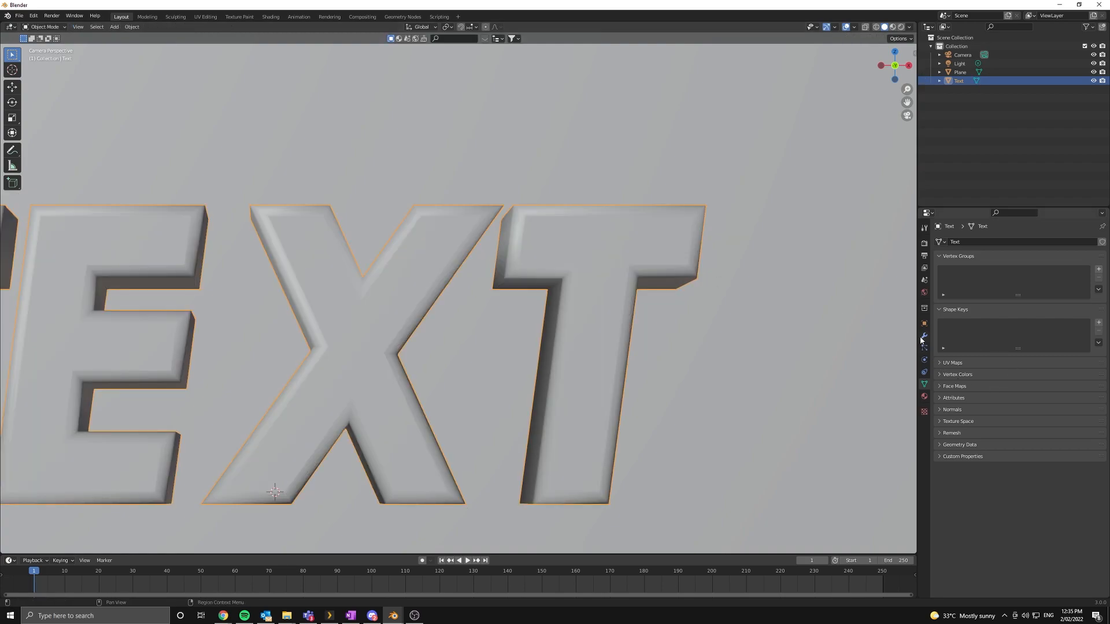
left_click(951, 409)
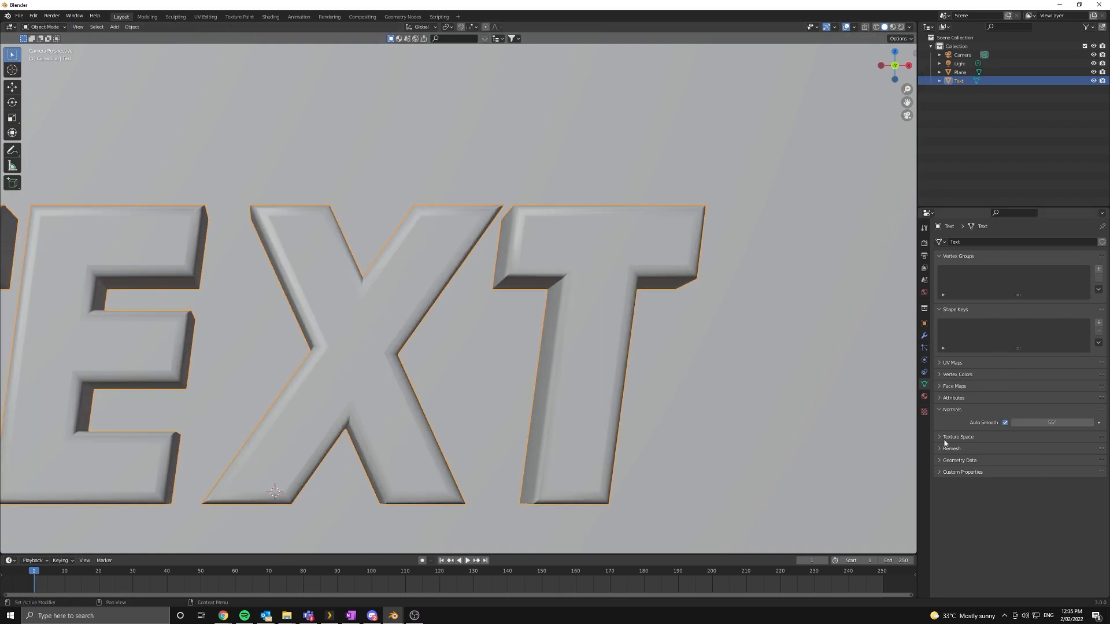
left_click(1052, 423)
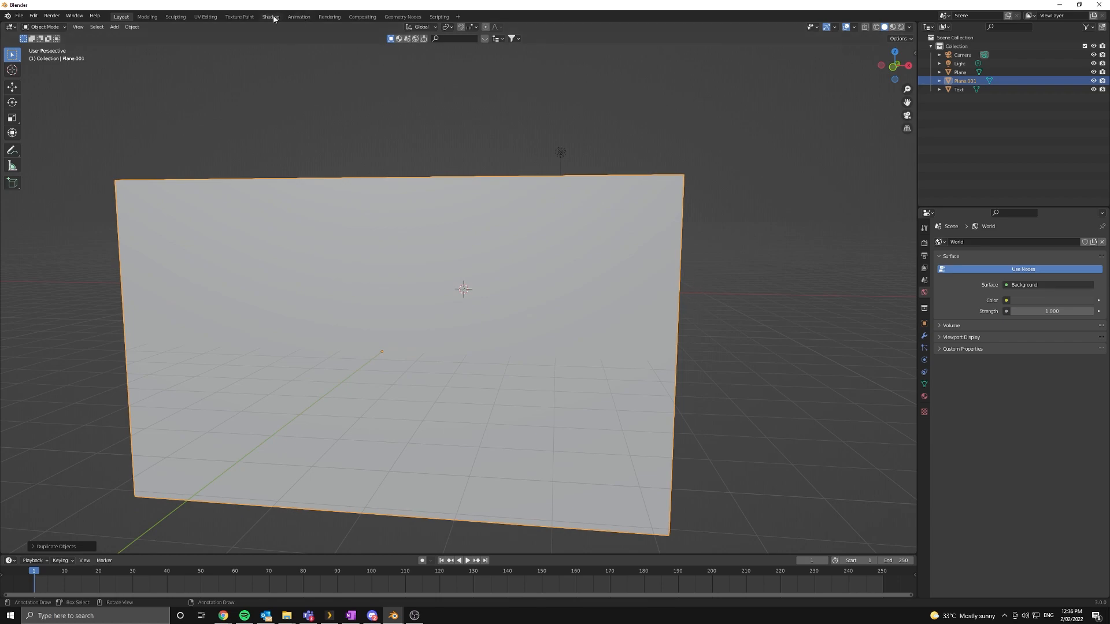
Step: Switch to the Shading workspace to view the reference Fire material node tree
left_click(270, 17)
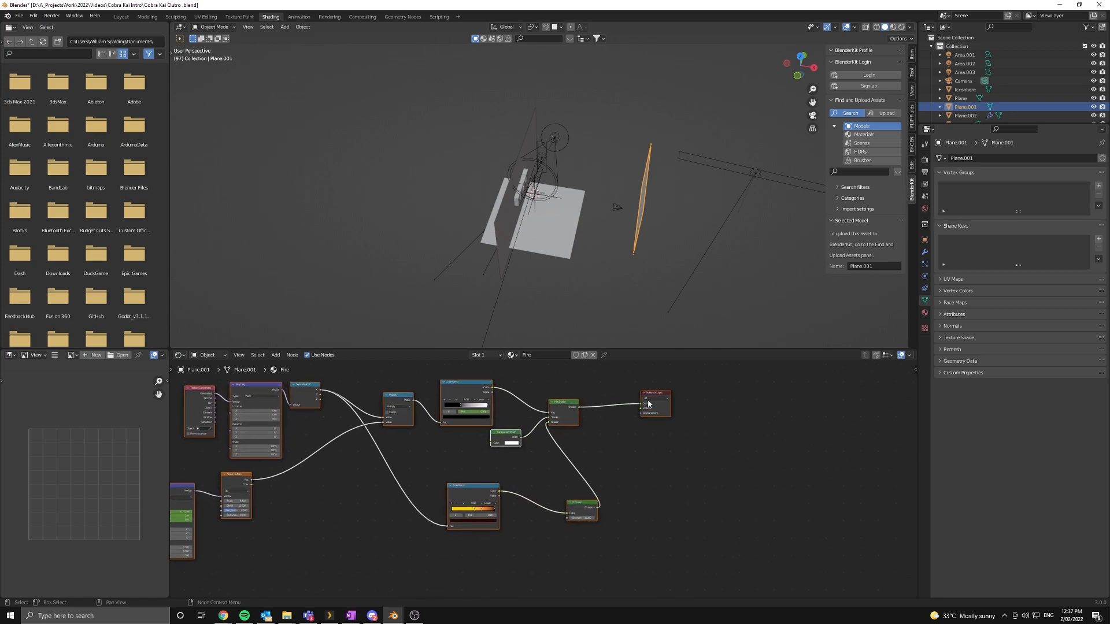
Step: Add Mix Shader, Transparent BSDF and Math nodes for the Fire material via node search
type("m")
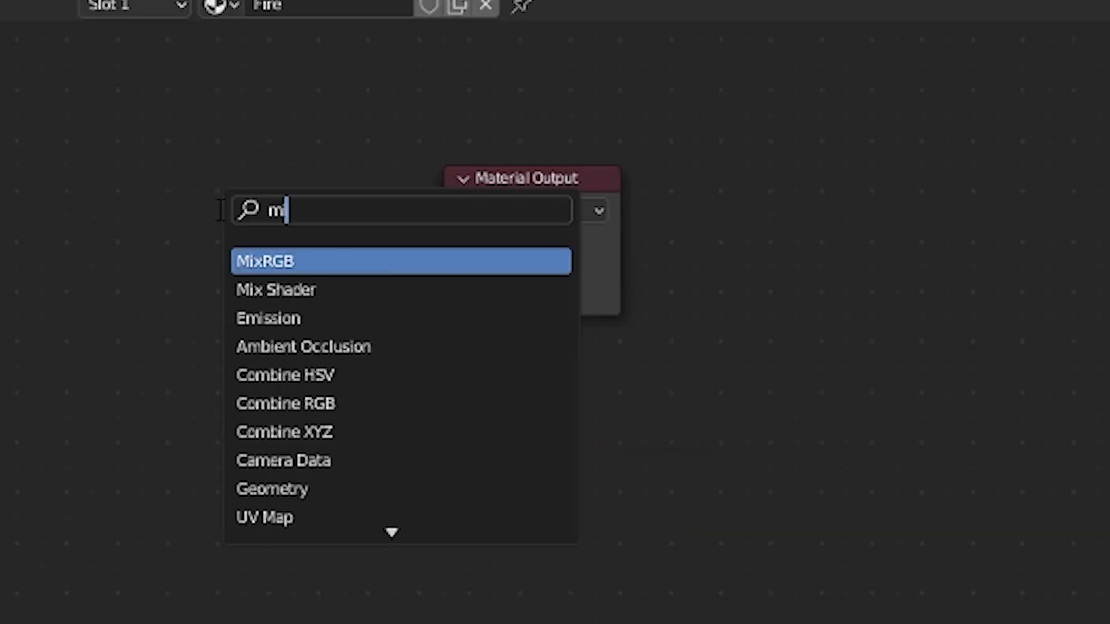
left_click(278, 289)
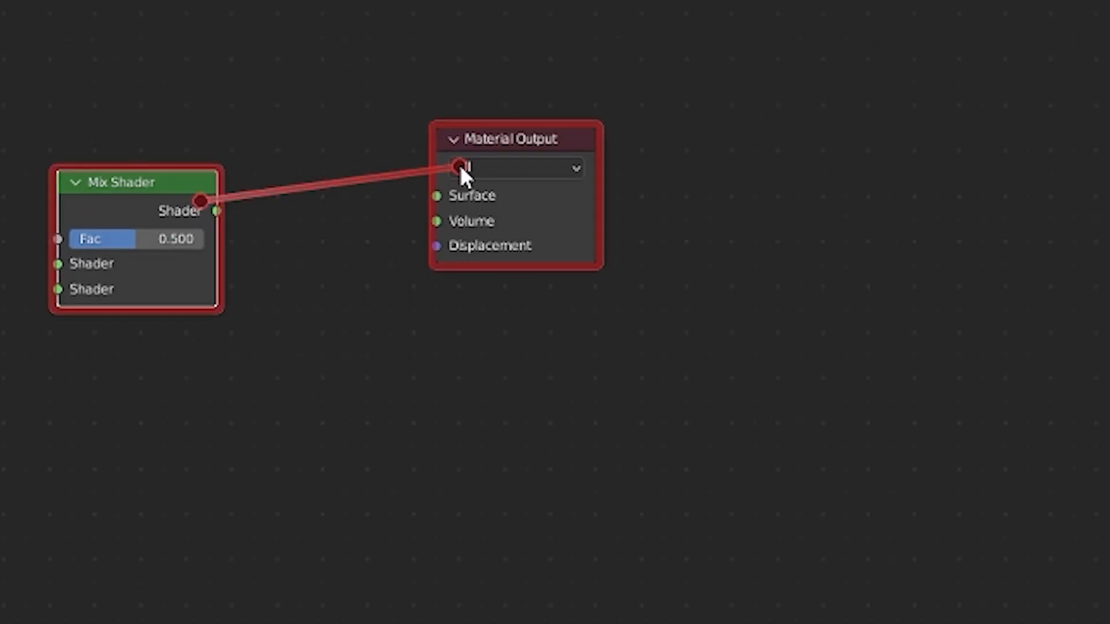
type("tran")
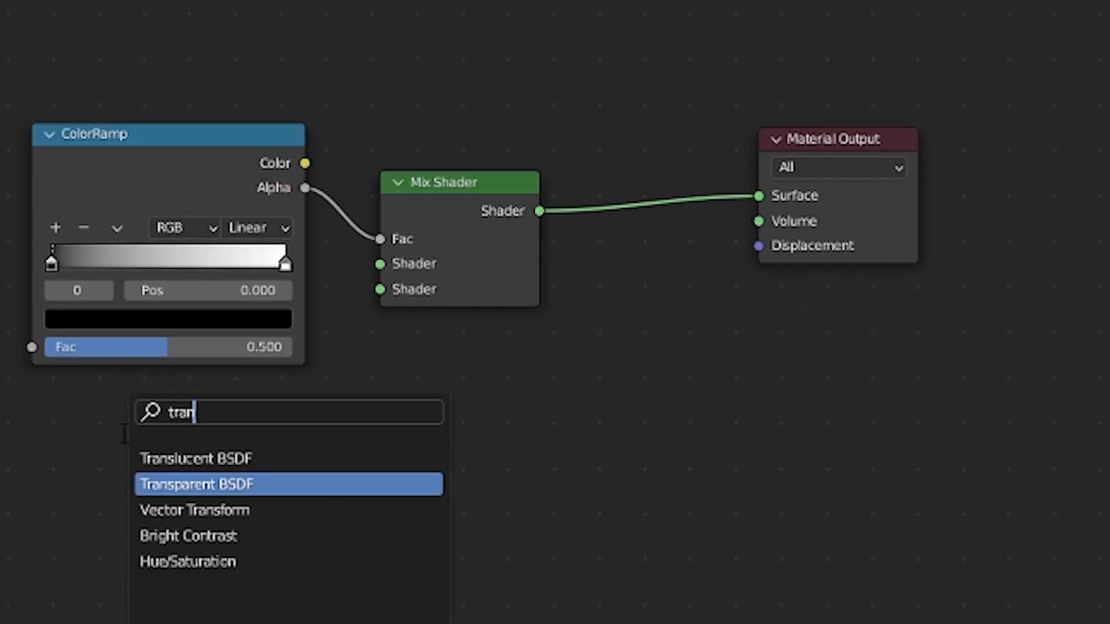
left_click(187, 485)
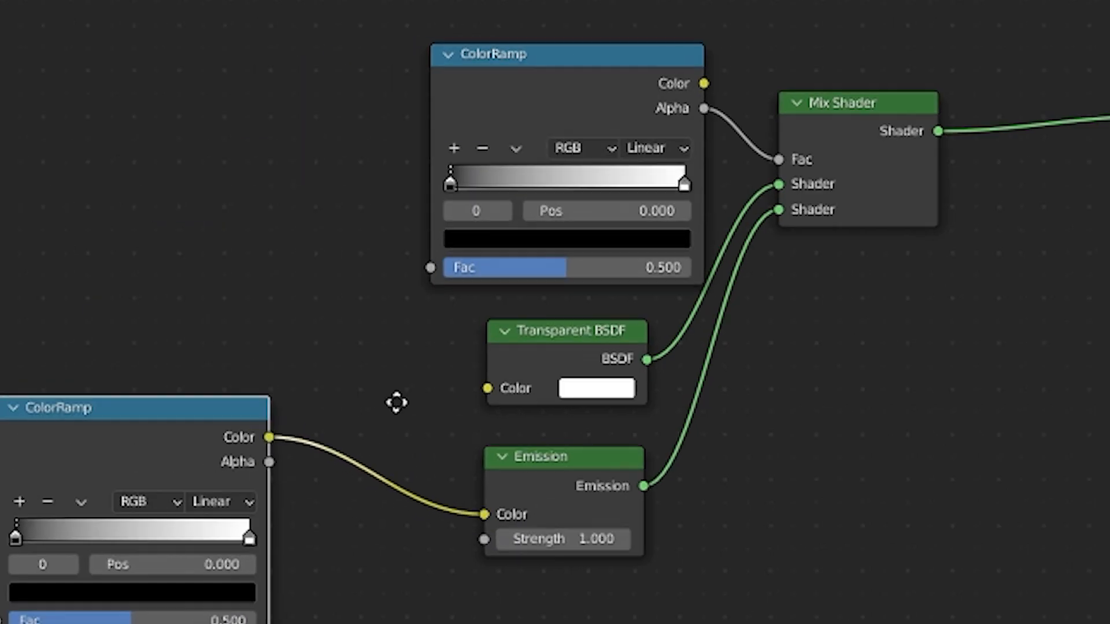
type("maths")
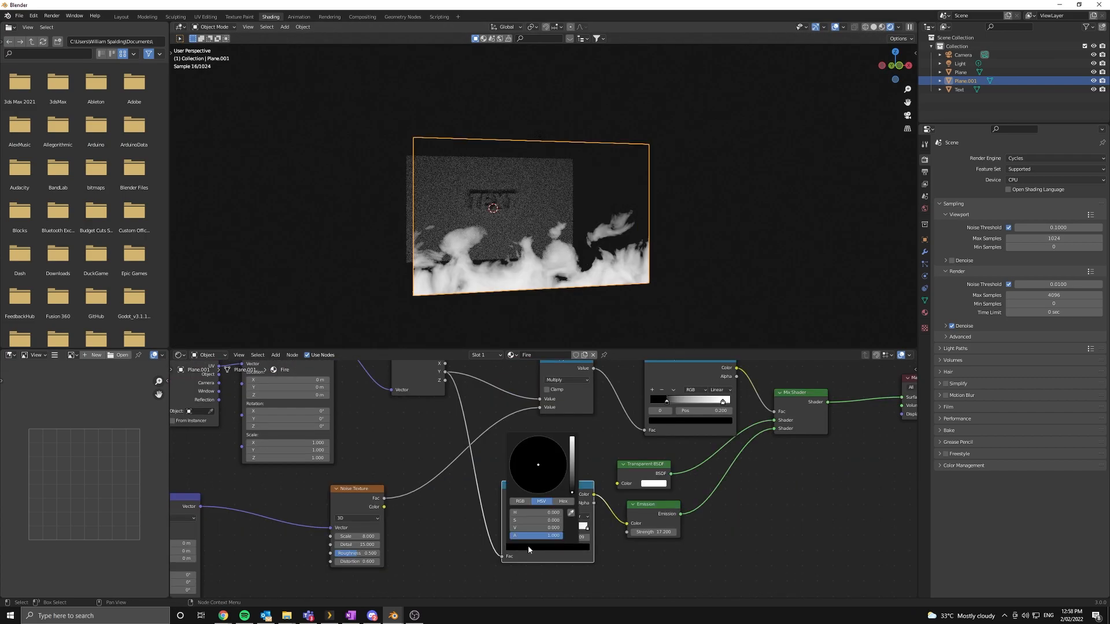
Step: Set the emission ColorRamp stop to yellow so the flames glow warm
left_click(521, 501)
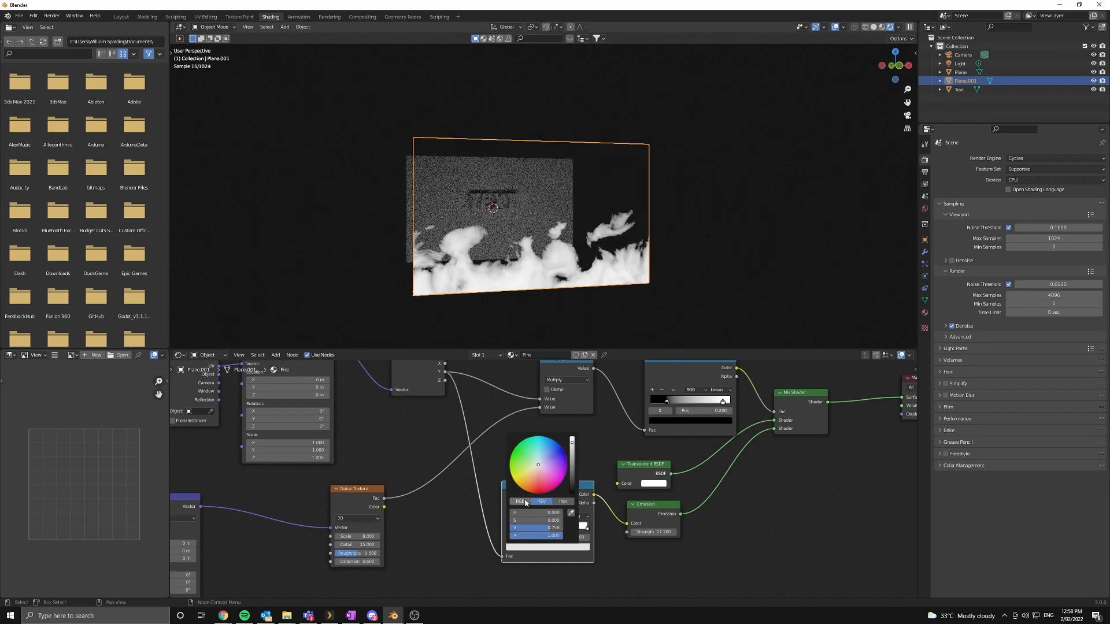
left_click(523, 478)
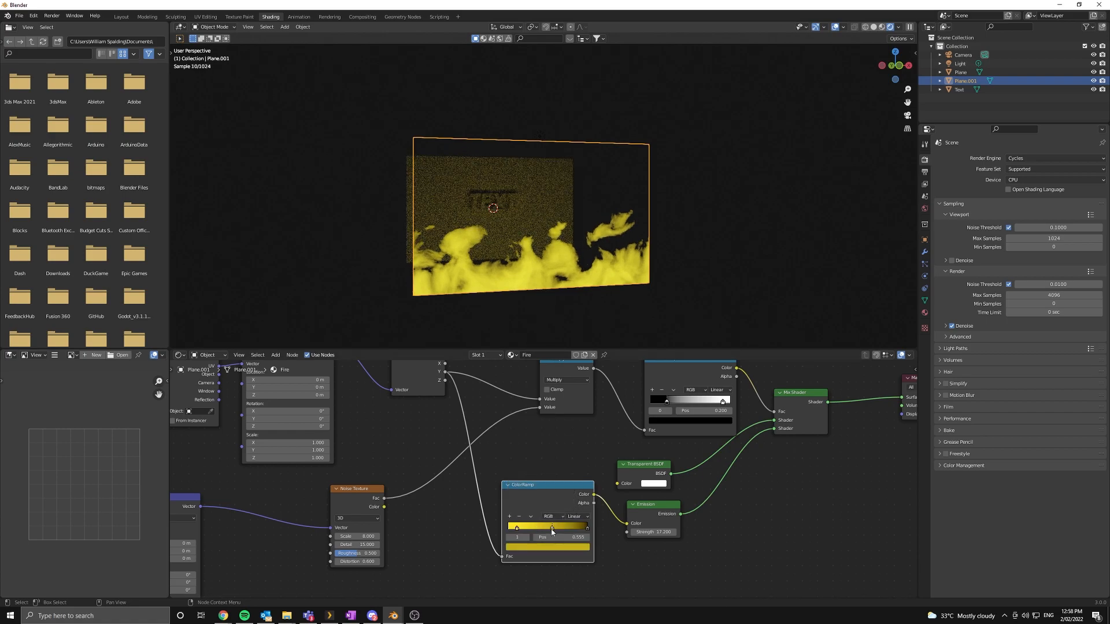
left_click(547, 528)
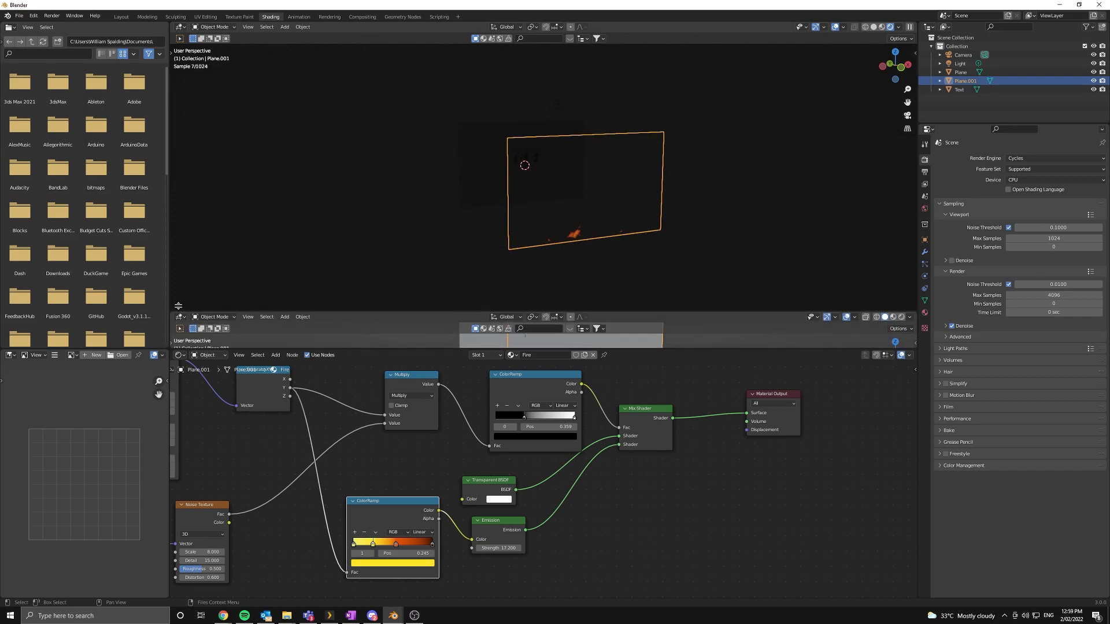
Step: Add a Timeline area, shift the alpha ramp stop and preview an earlier frame
left_click(182, 317)
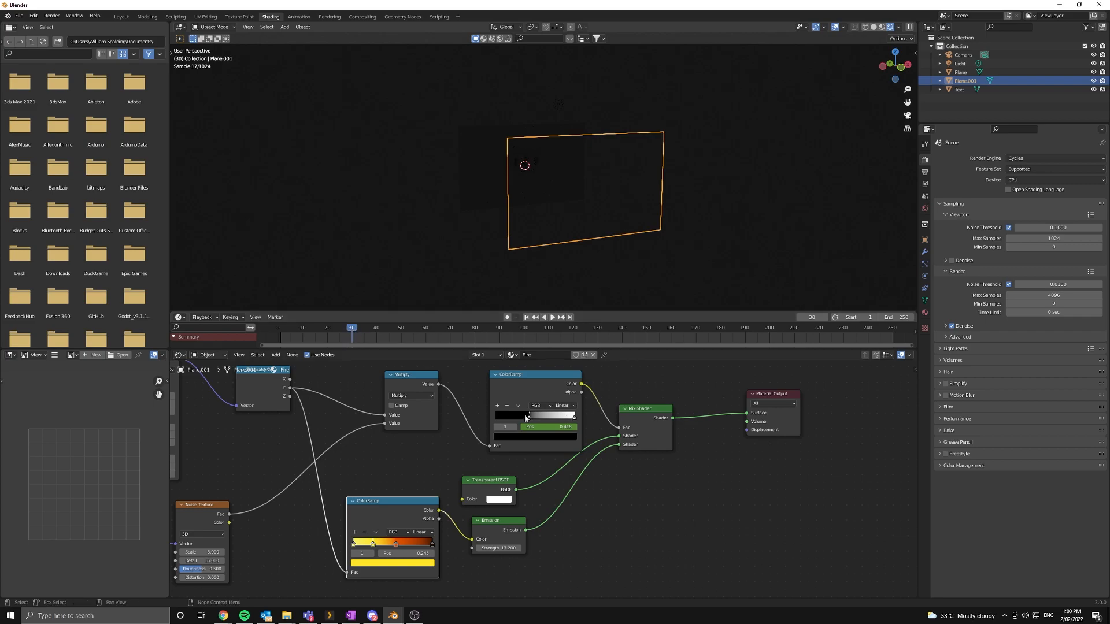
left_click_drag(528, 415, 511, 415)
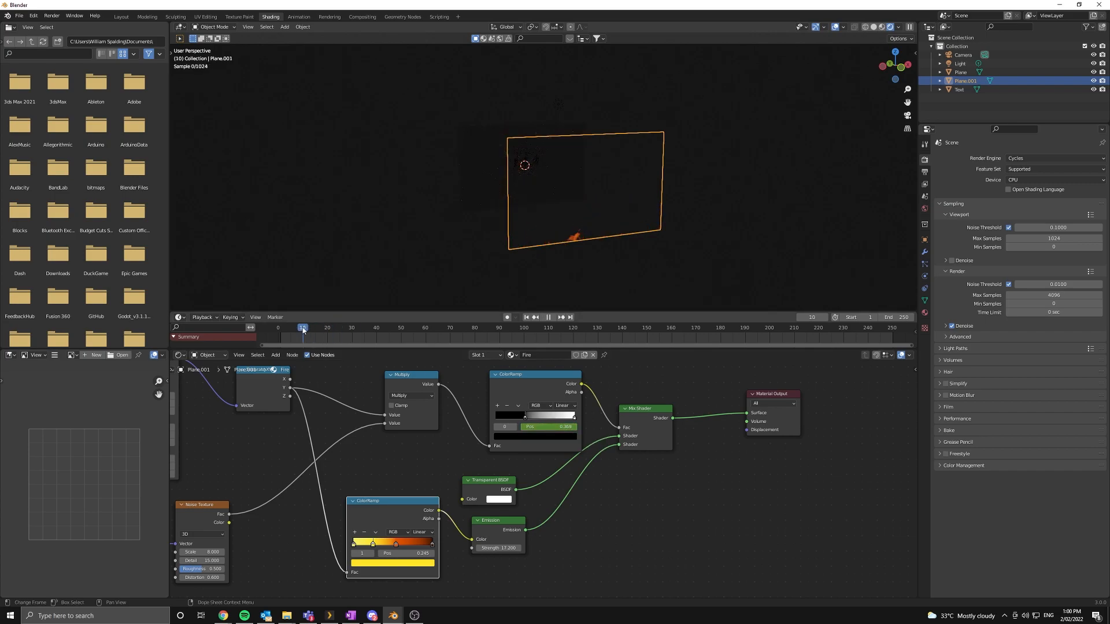
left_click(547, 317)
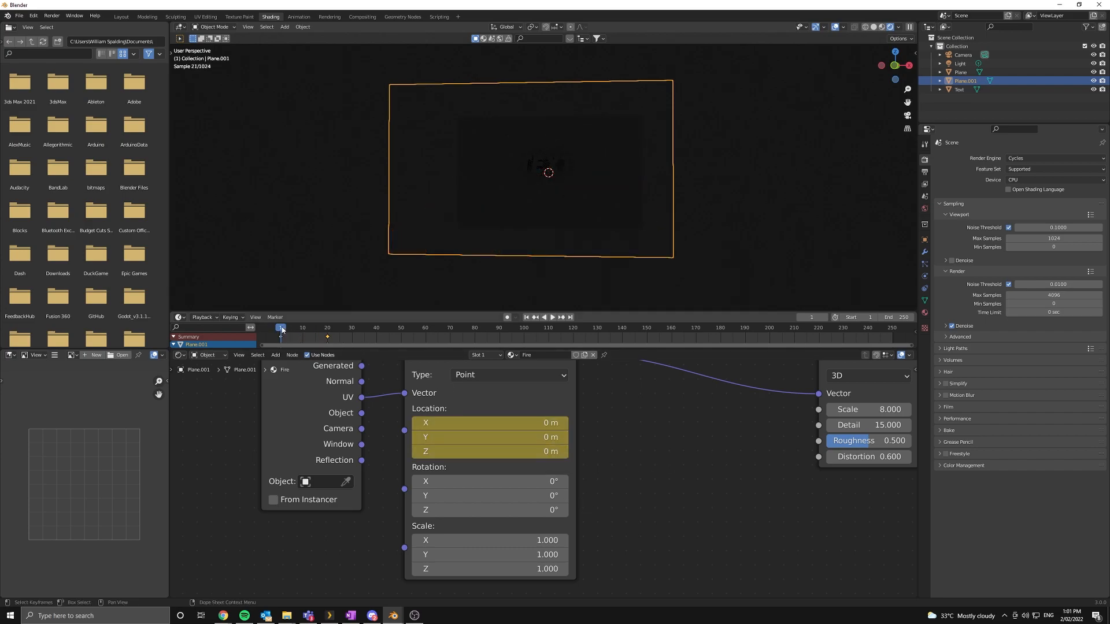
Step: Keyframe the Mapping node's Y location to 2 m at frame 150 so the flames drift
left_click(553, 317)
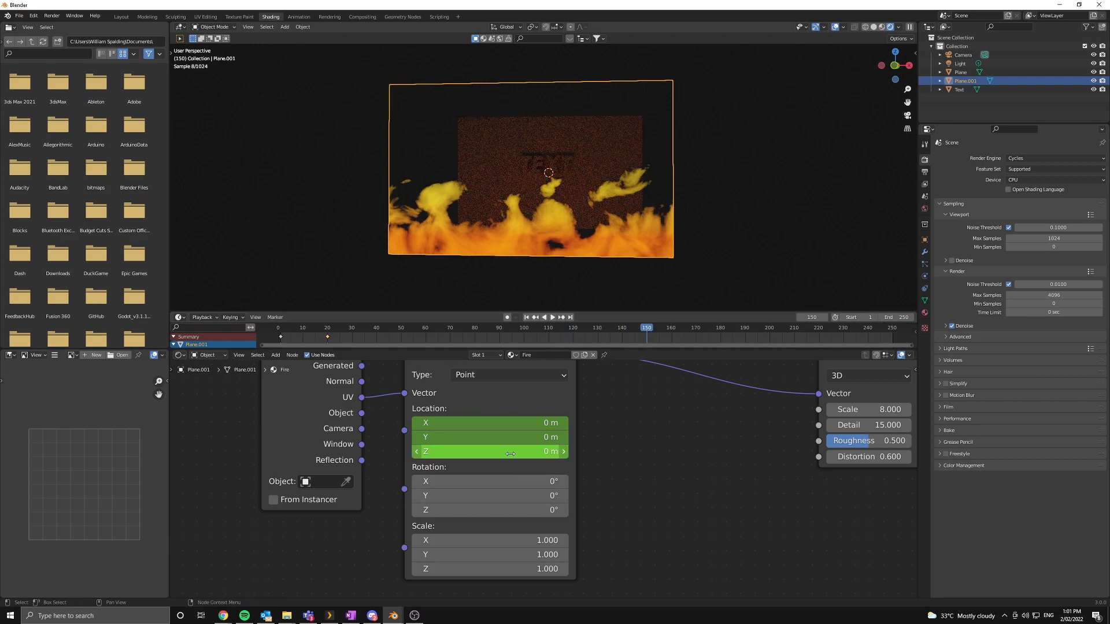
double_click(488, 437)
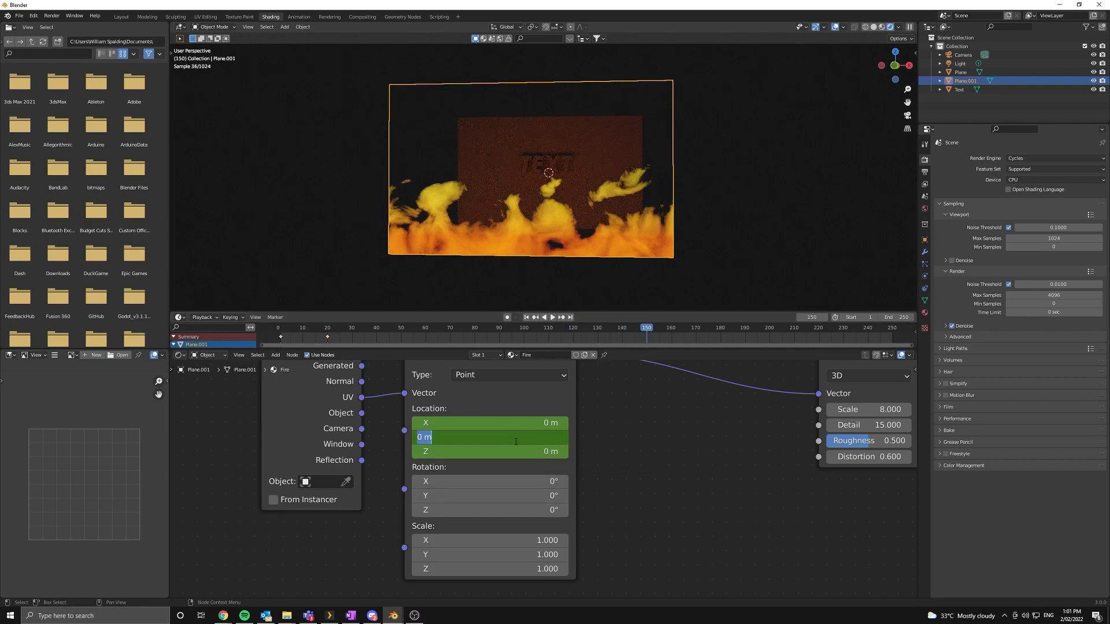
type("5")
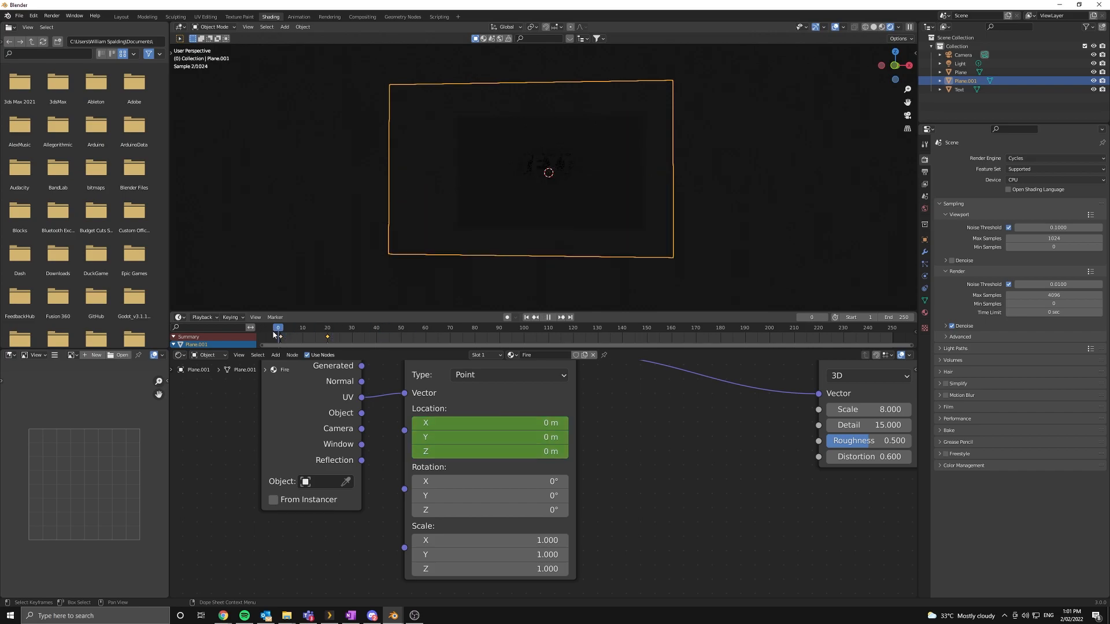
left_click(547, 317)
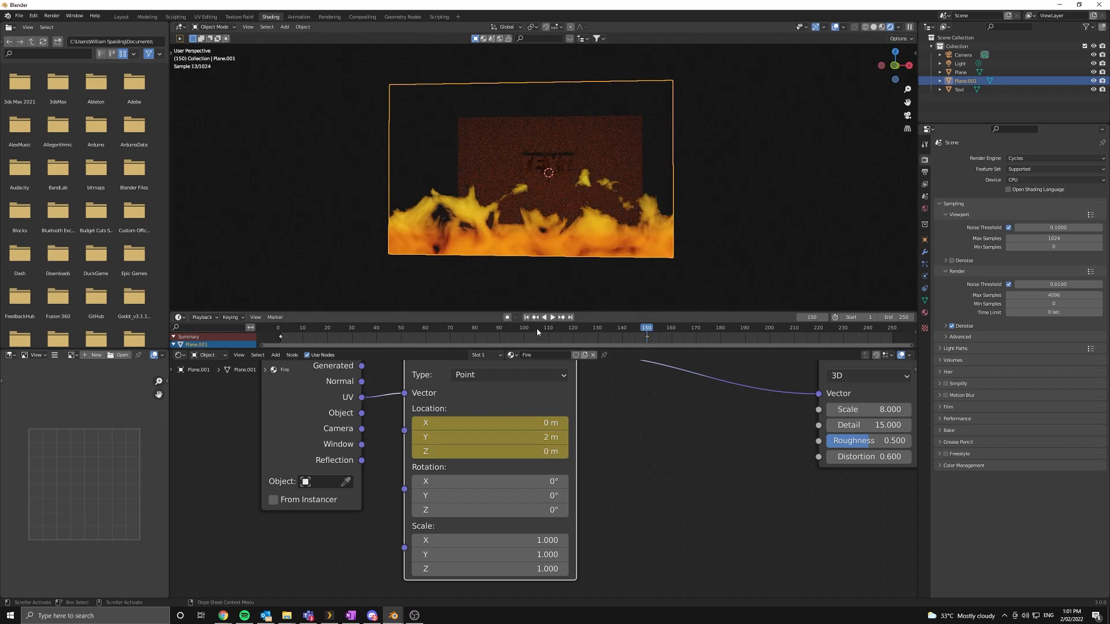
left_click(552, 317)
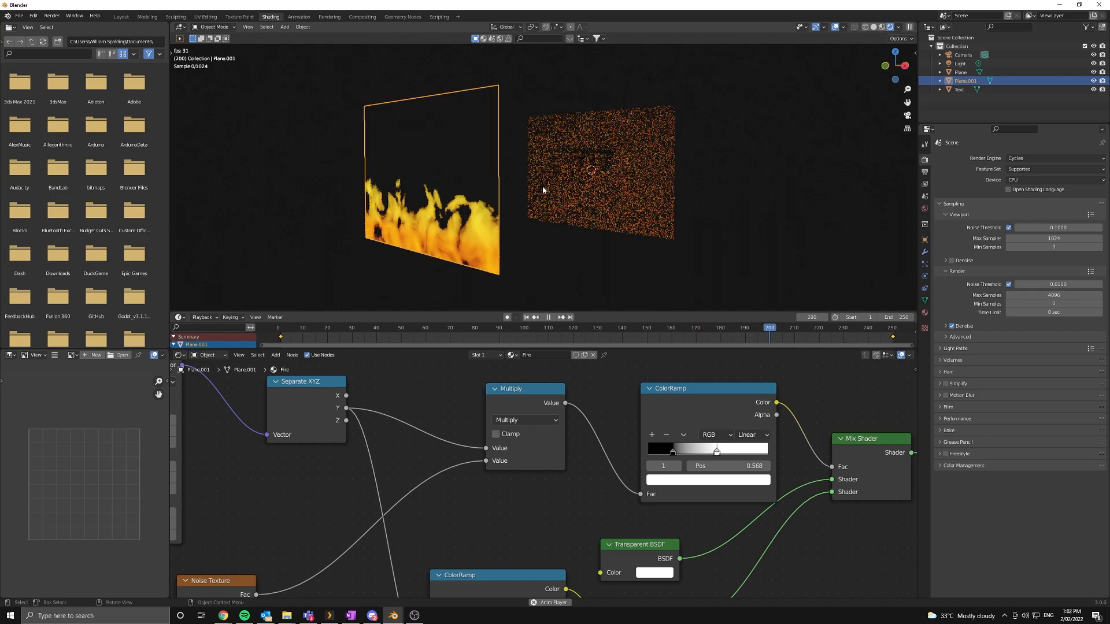
Step: View the rendered camera result in Layout, then return to the Shading workspace
left_click(120, 16)
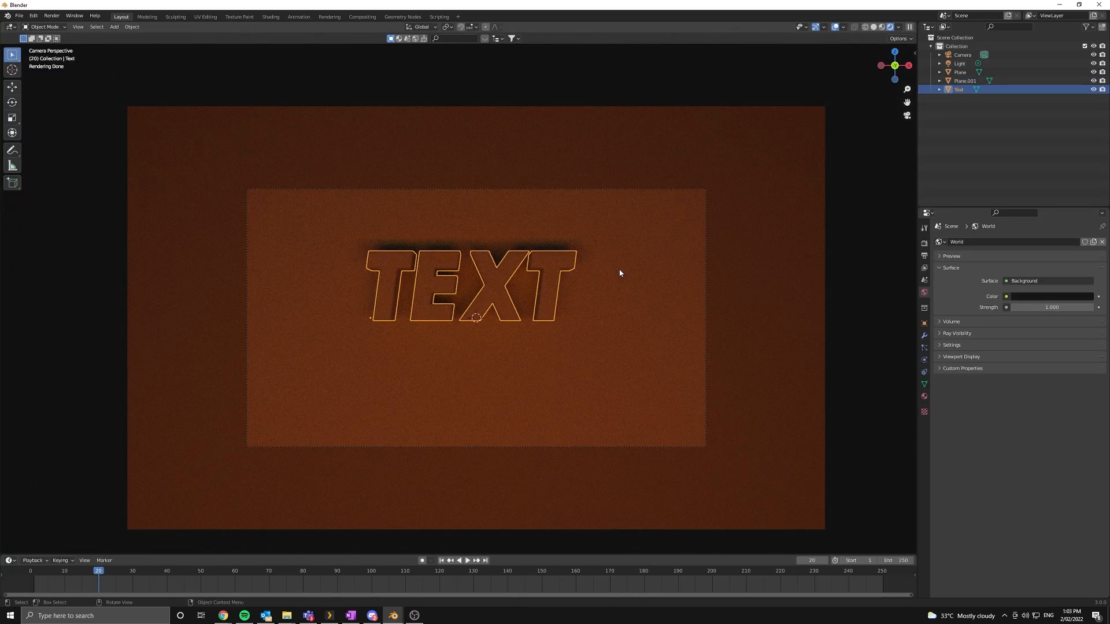
mouse_move(733, 354)
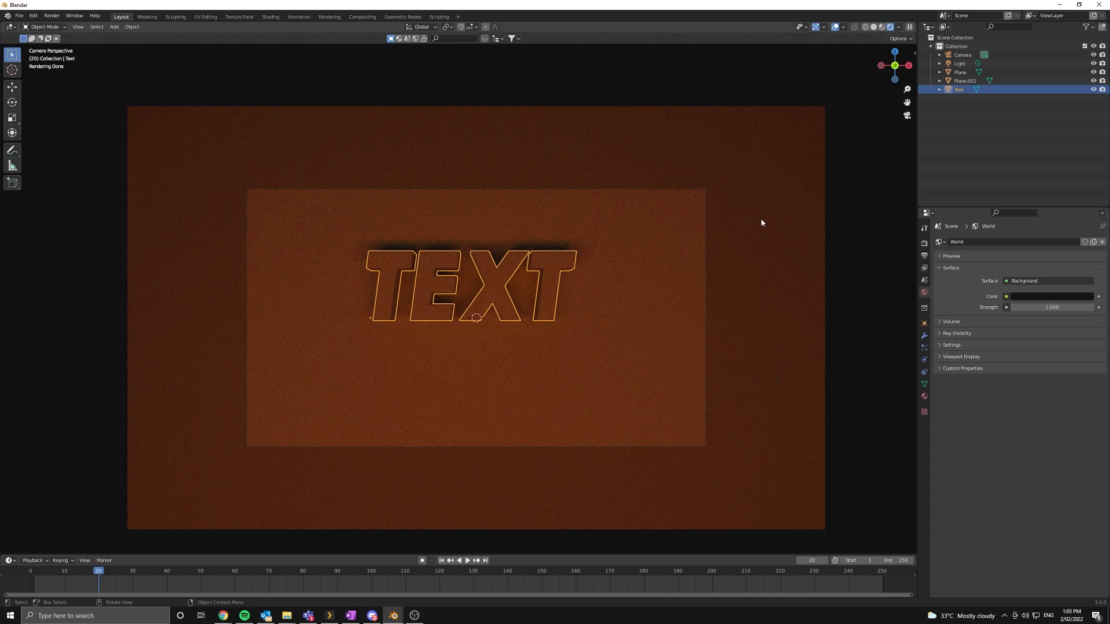
left_click(269, 16)
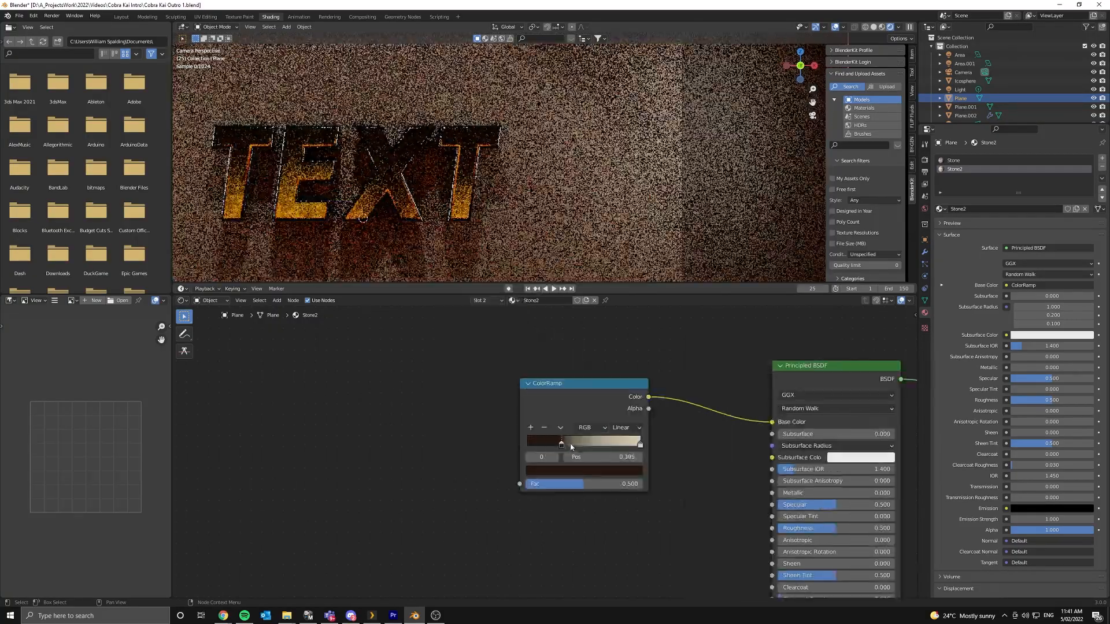
Step: Reposition the Stone2 ColorRamp's dark stop before searching for a Noise node
left_click_drag(562, 441, 590, 440)
type("Noi")
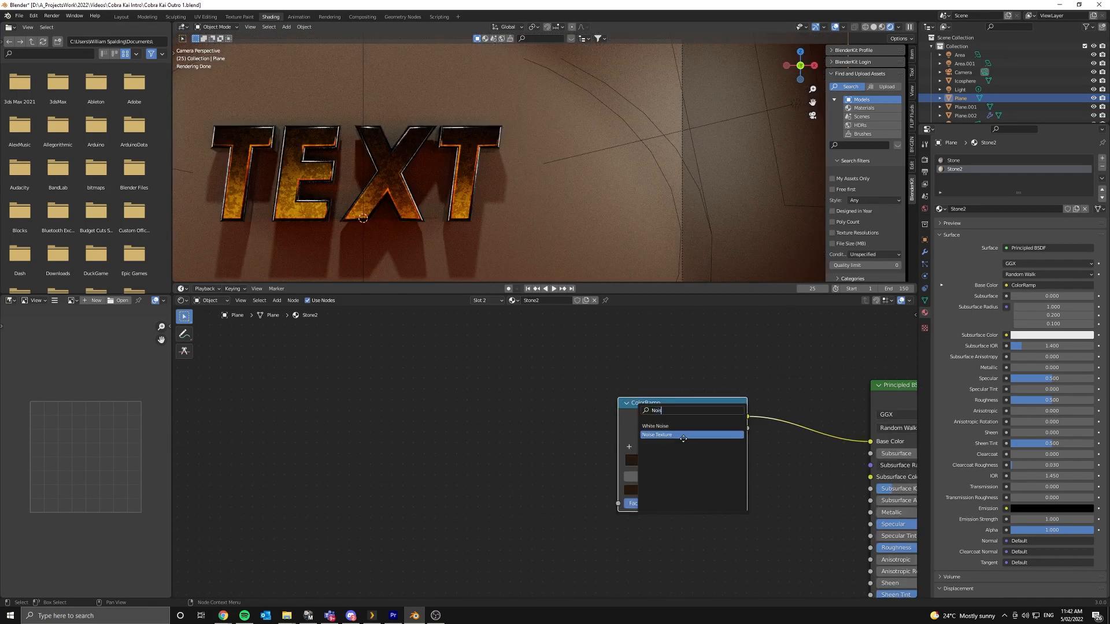
Step: Add a Noise Texture node to the Stone2 material
left_click(657, 435)
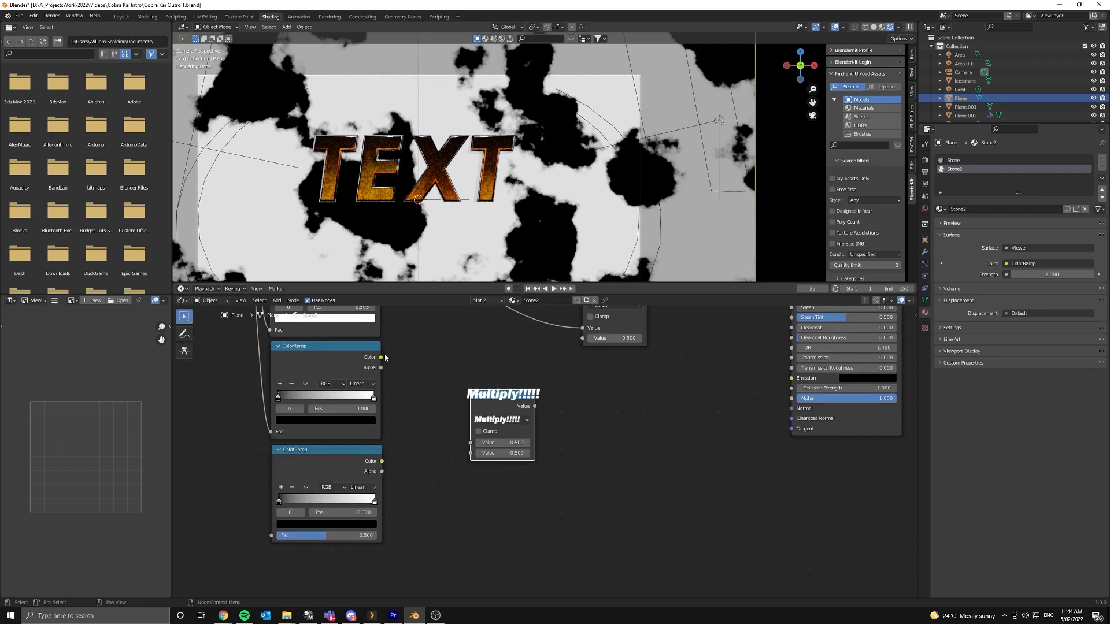
Step: Place a Multiply math node combining the ColorRamp outputs in the Stone2 tree
left_click_drag(380, 358, 471, 443)
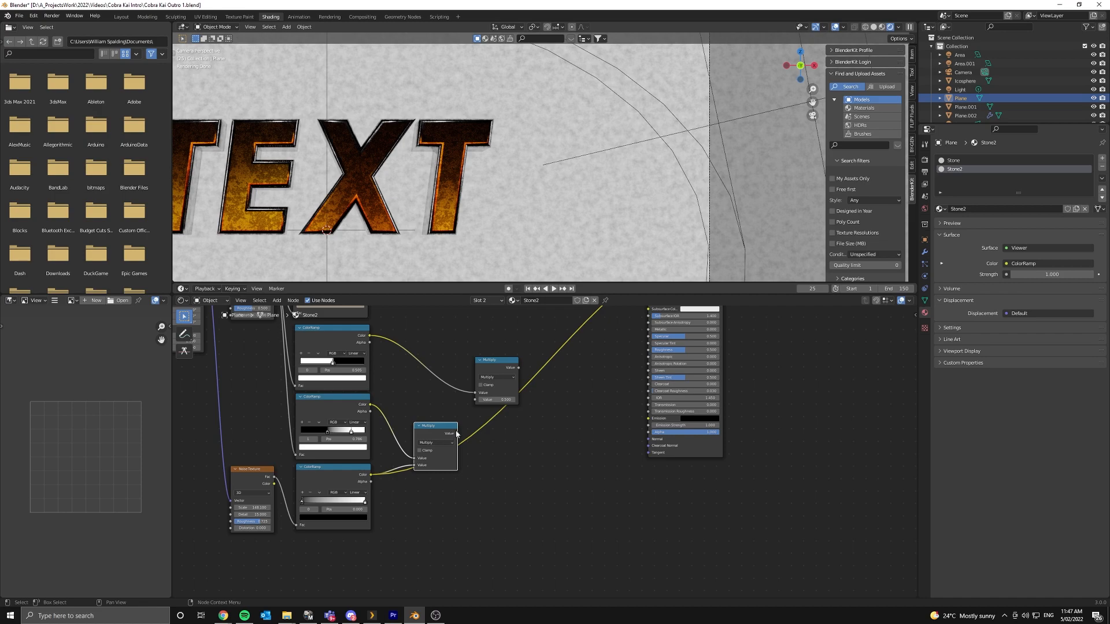
Step: Wire the multiply result onward and set the new Math node to Add, adjusting its value
left_click_drag(436, 432, 421, 424)
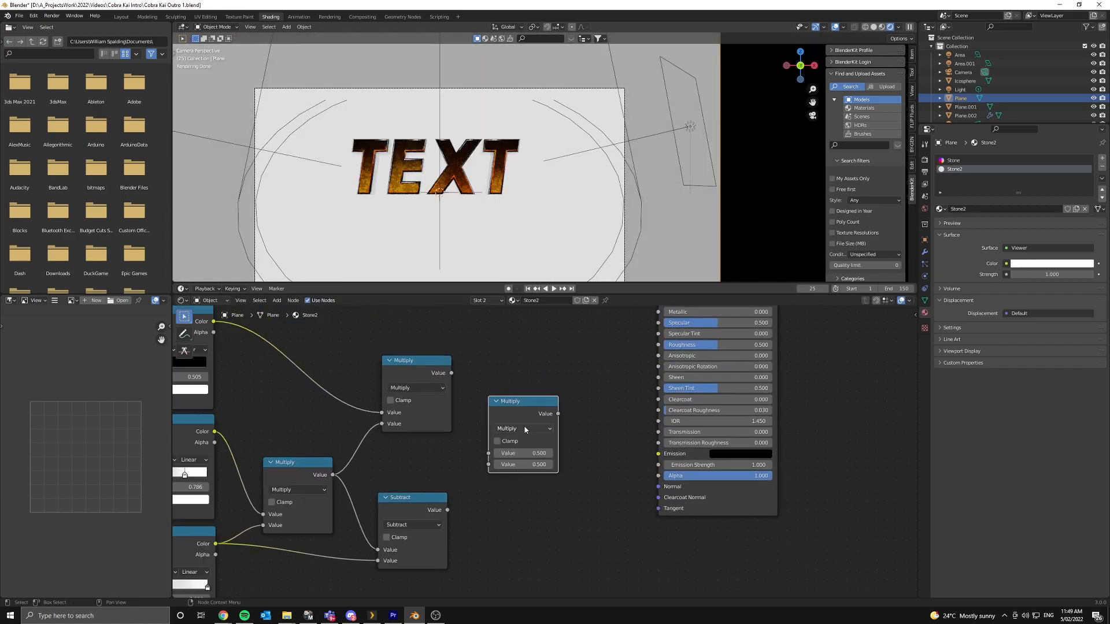
left_click(524, 428)
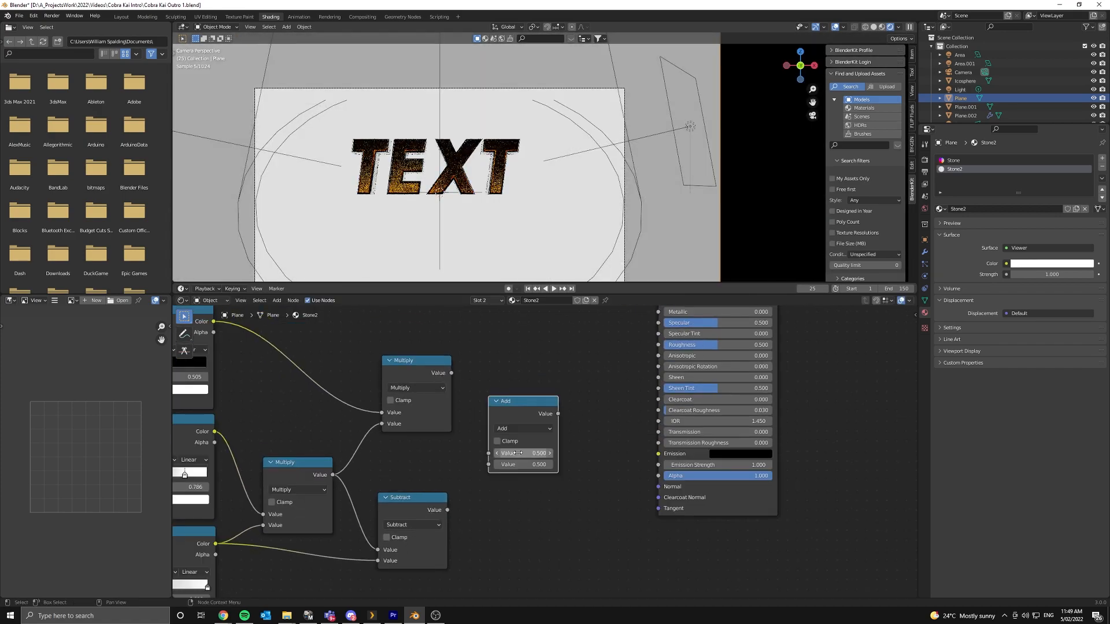
left_click_drag(523, 401, 547, 387)
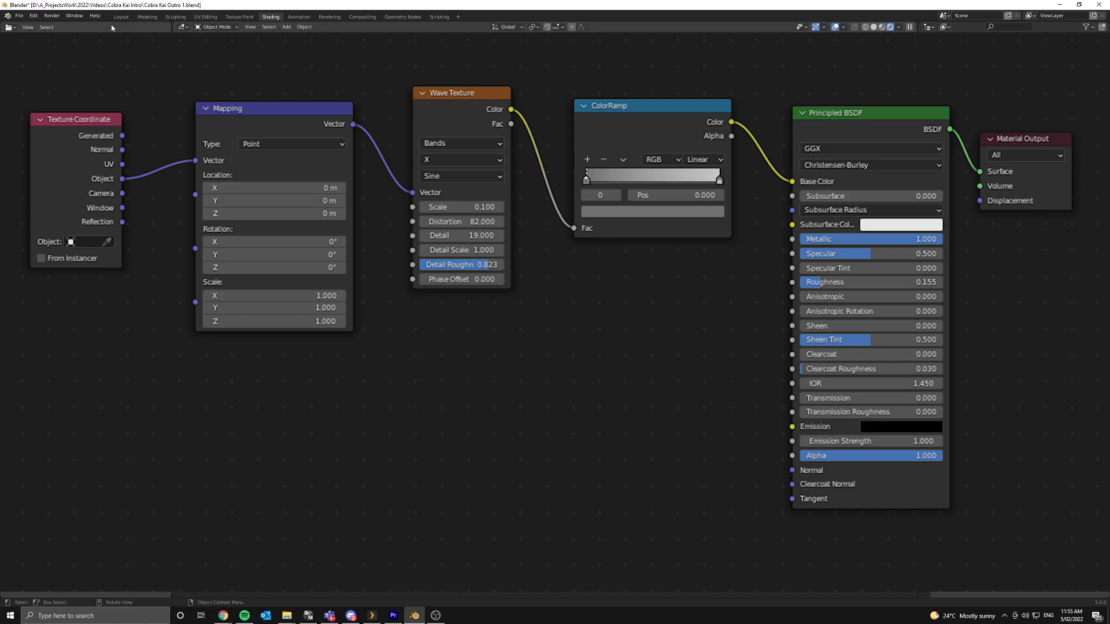
Step: Return to the Layout workspace and bring up the Add menu for new objects
left_click(120, 16)
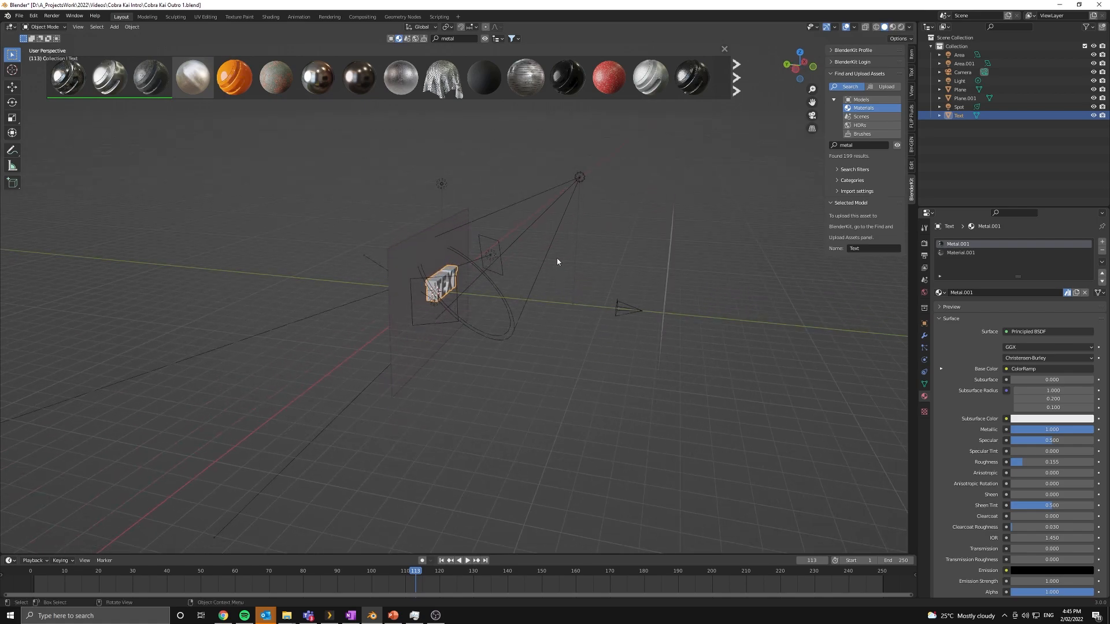
mouse_move(573, 260)
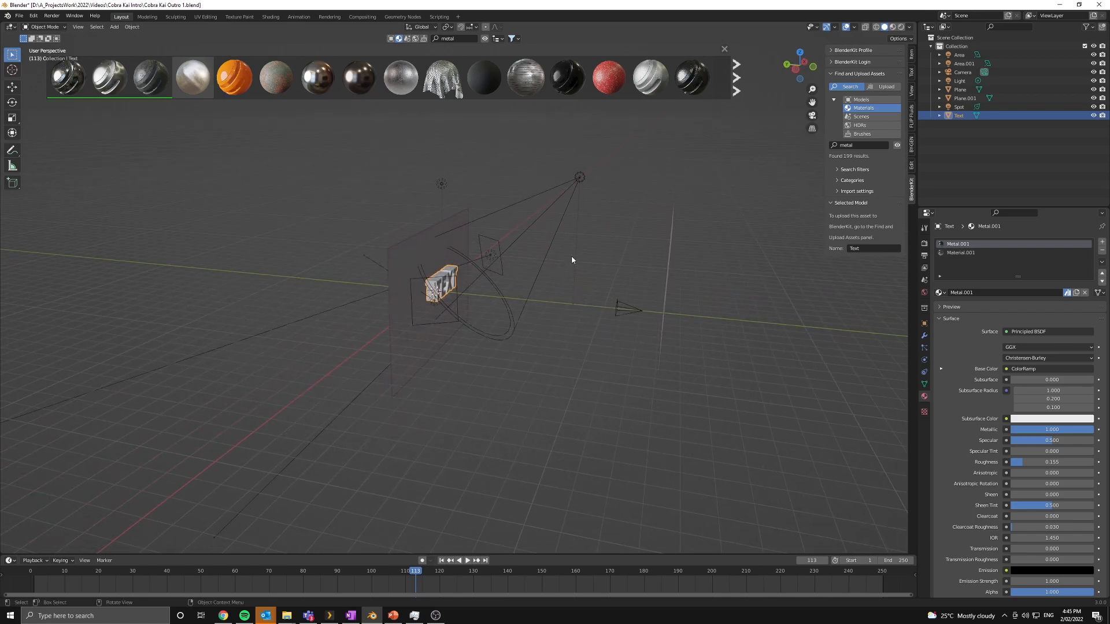
left_click(113, 26)
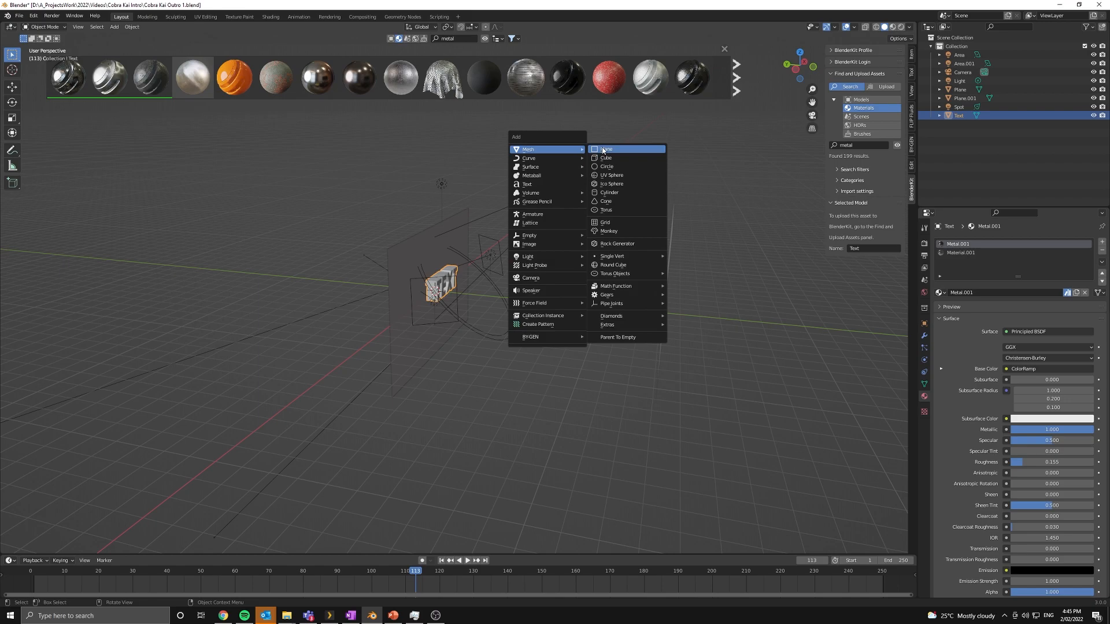
Step: Add a plane beneath the text and give it a 500-particle system in Particle Properties
left_click(606, 149)
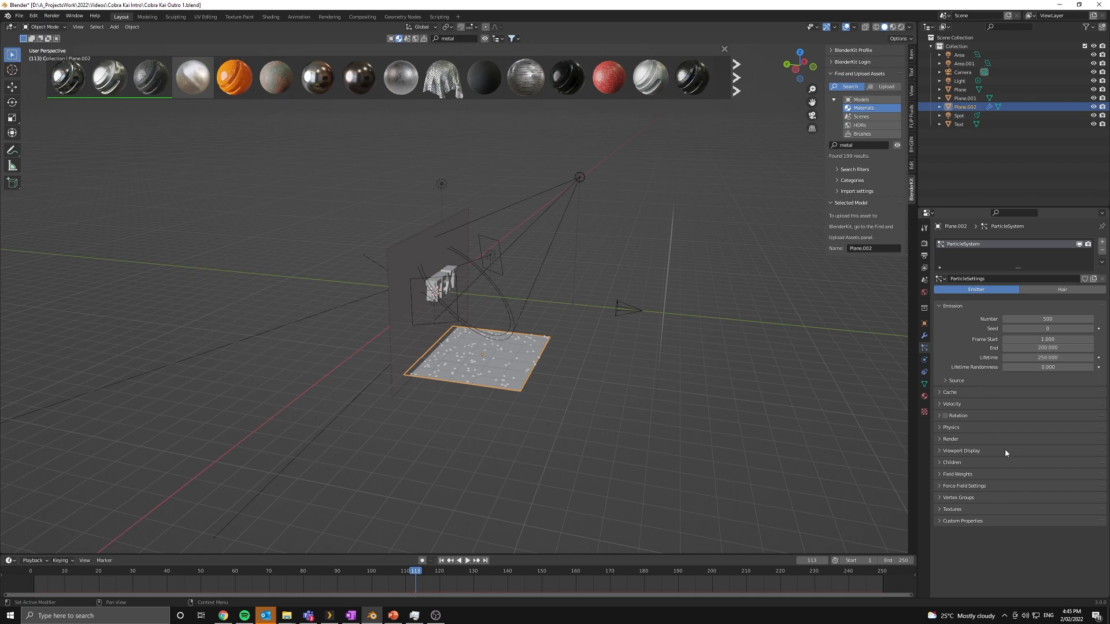
mouse_move(970, 487)
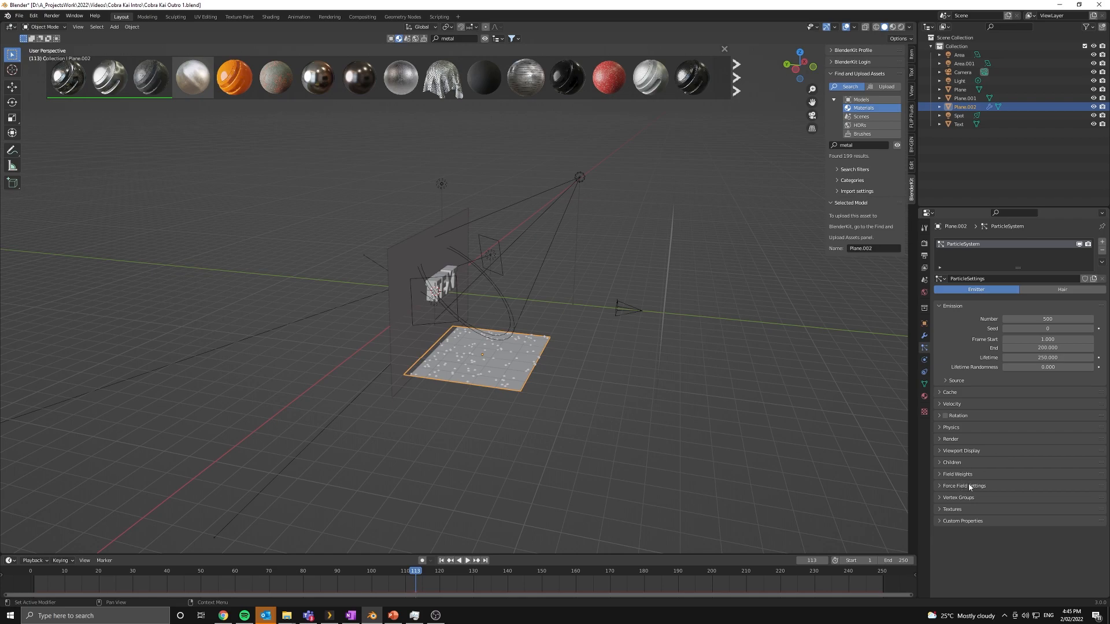
left_click(958, 474)
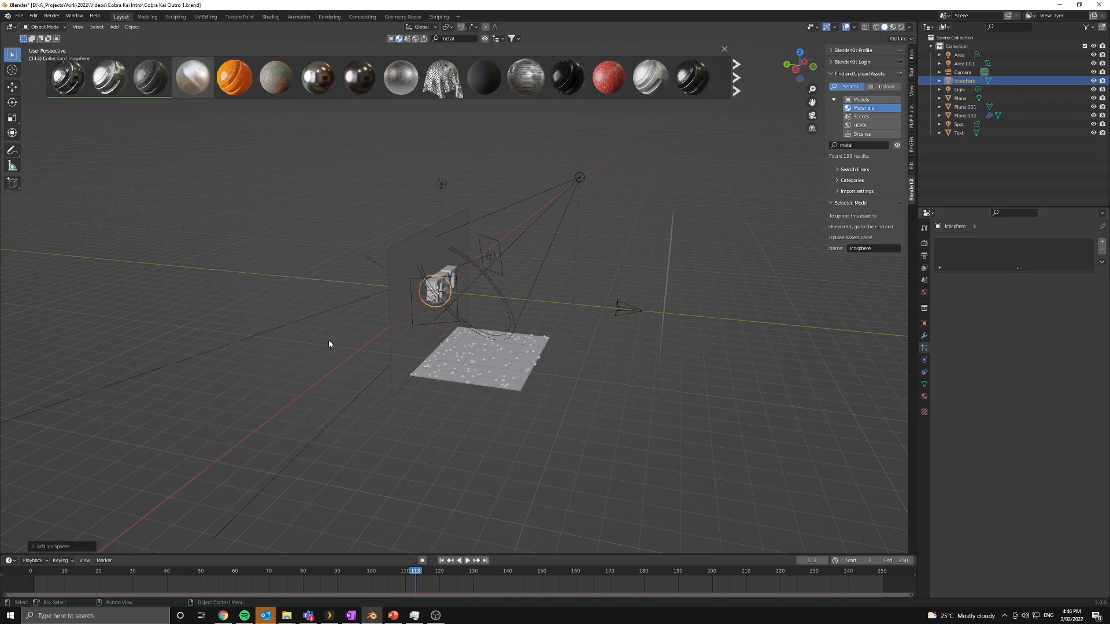
Step: Adjust the new icosphere's Subdivisions in the Adjust Last Operation panel
left_click(51, 546)
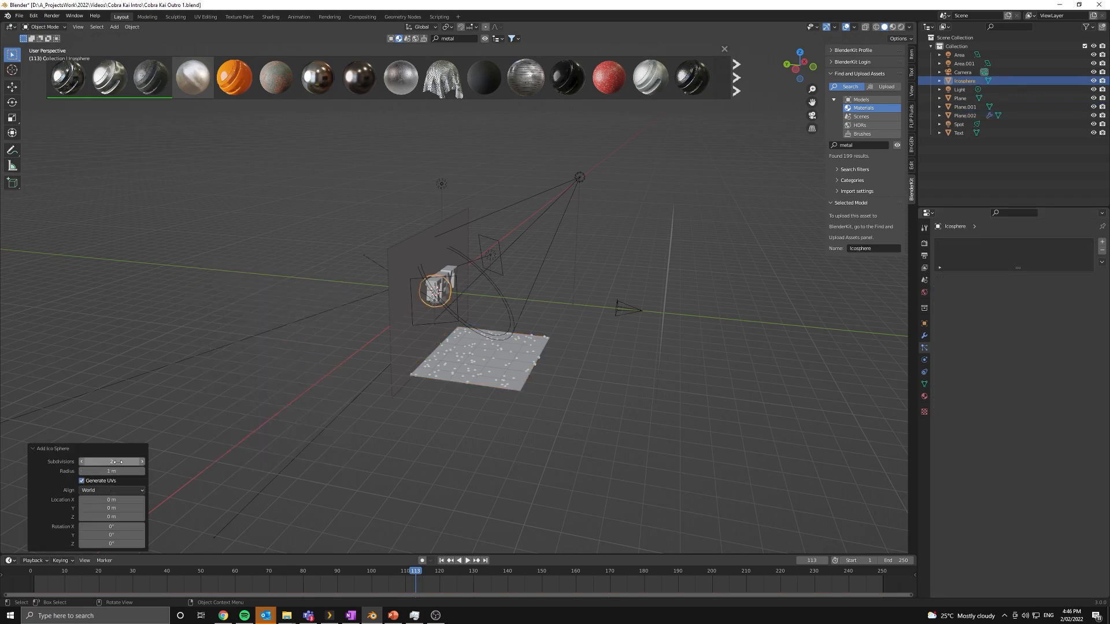
left_click(111, 462)
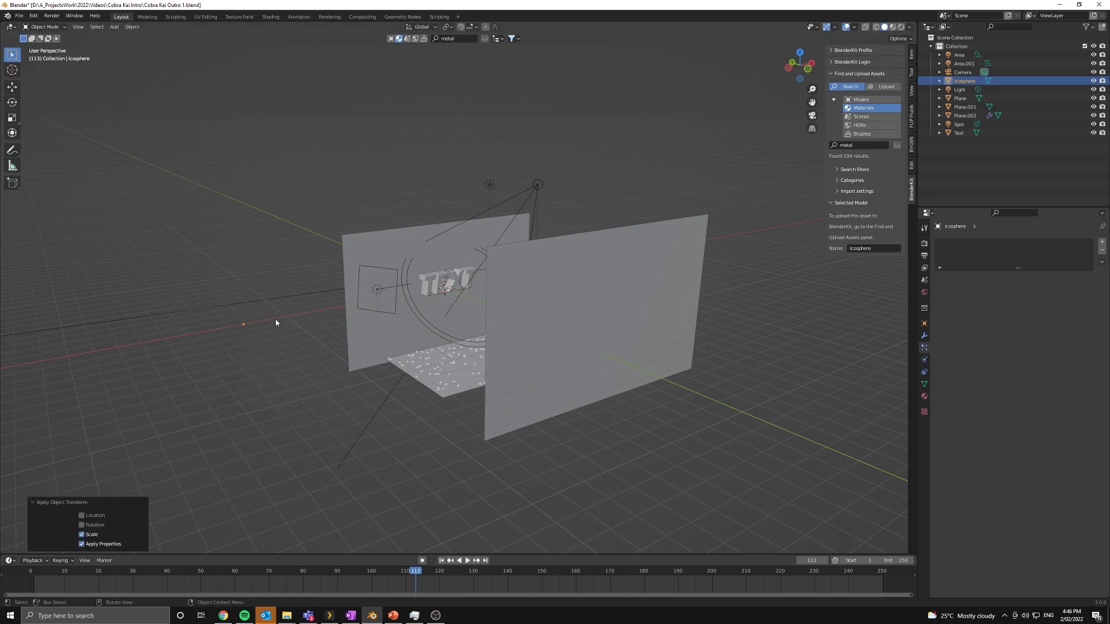
Step: Render the plane's particles as Object instances using the Icosphere picked from the scene
left_click(467, 361)
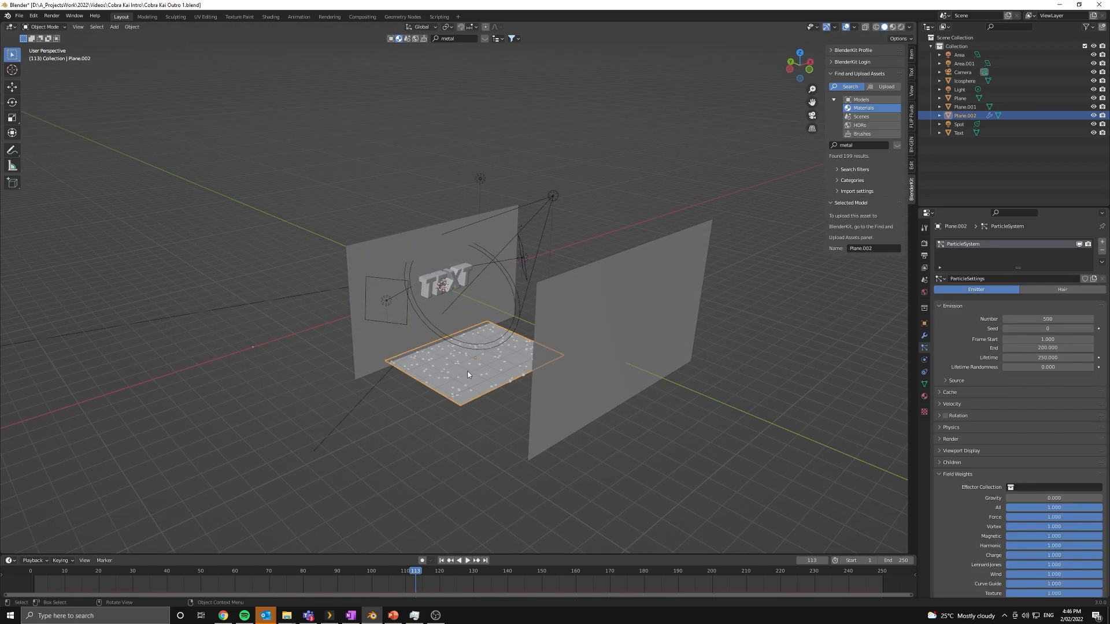
left_click(951, 439)
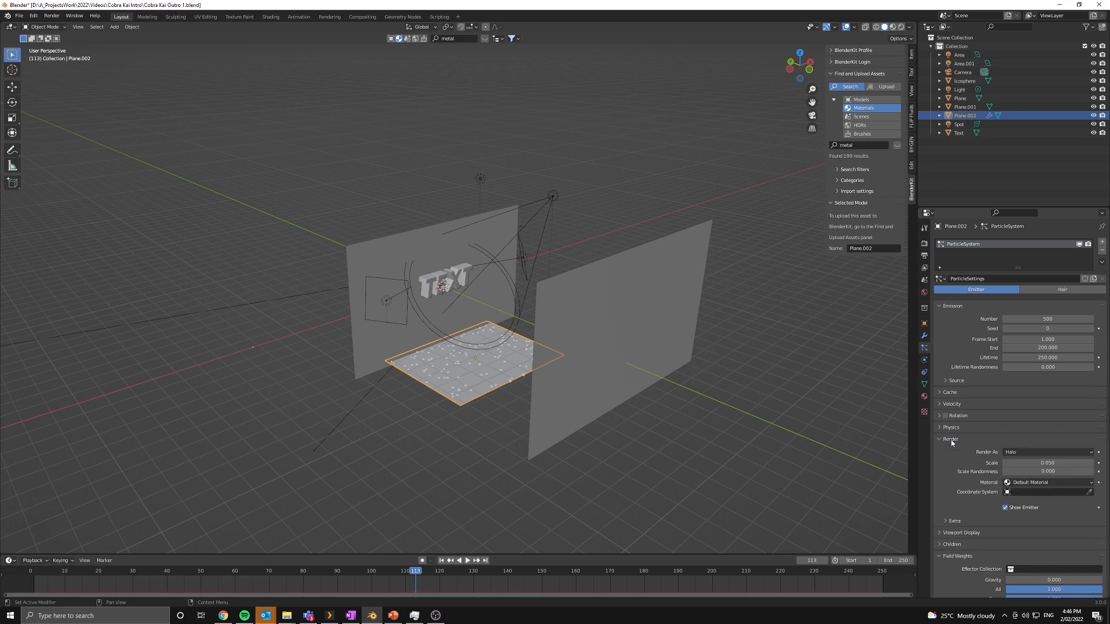
left_click(1049, 452)
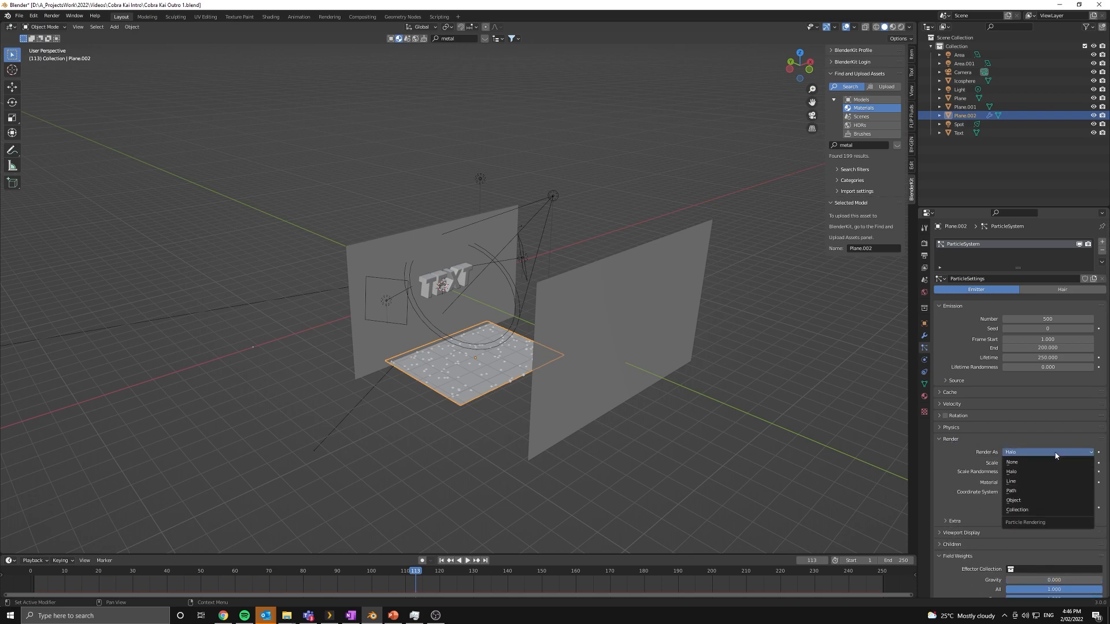
left_click(1013, 501)
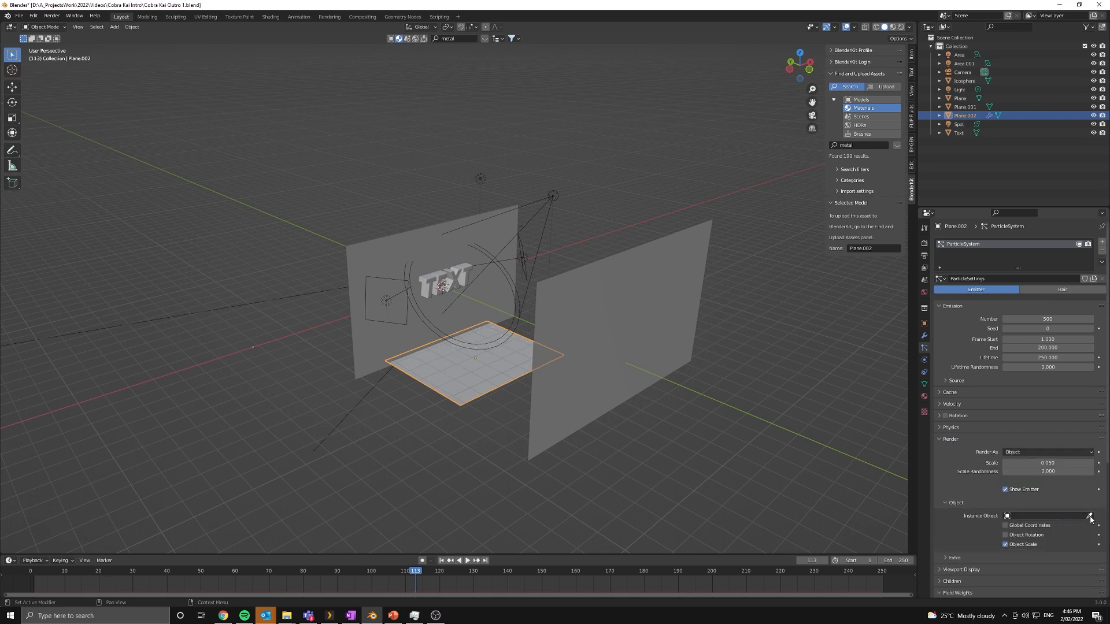
left_click(1091, 516)
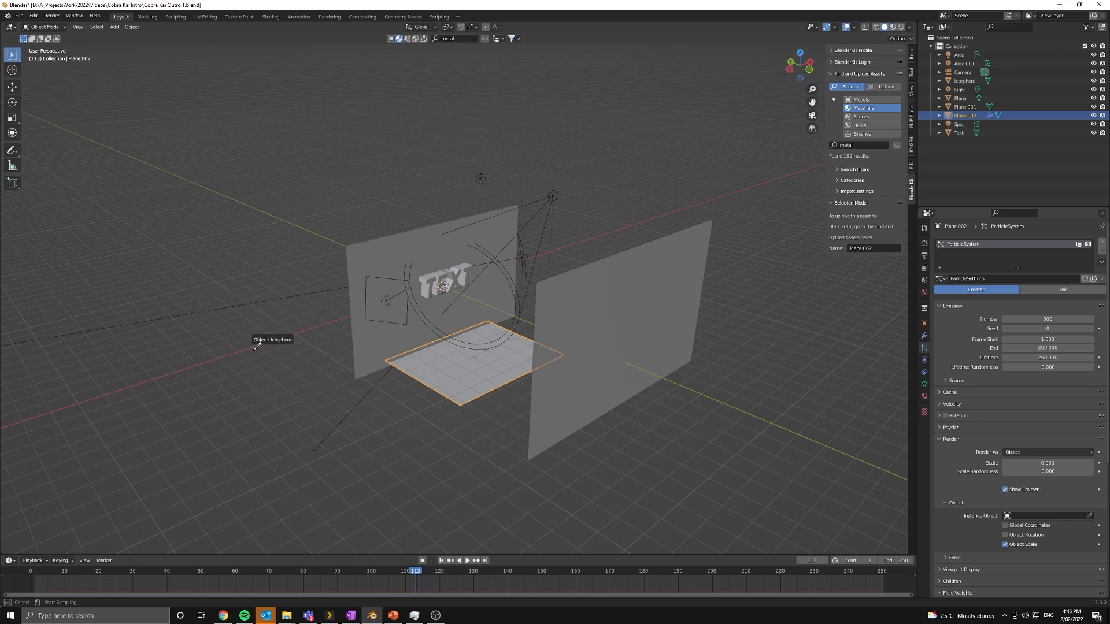
left_click(1048, 516)
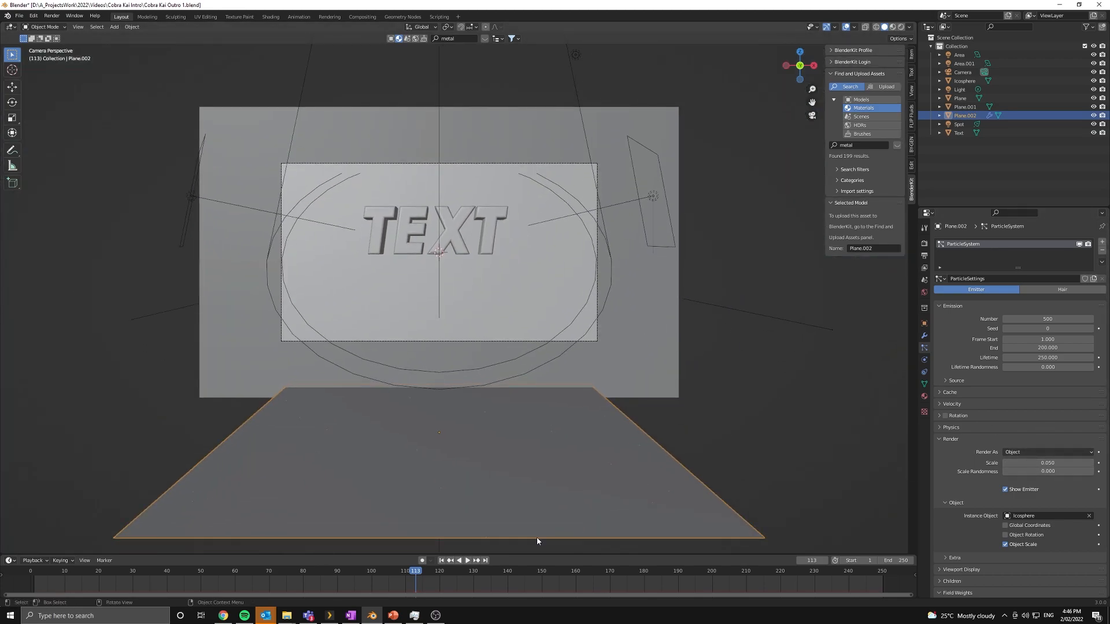
Step: Play the animation to watch the orange ember particles drift across the scene
left_click(466, 561)
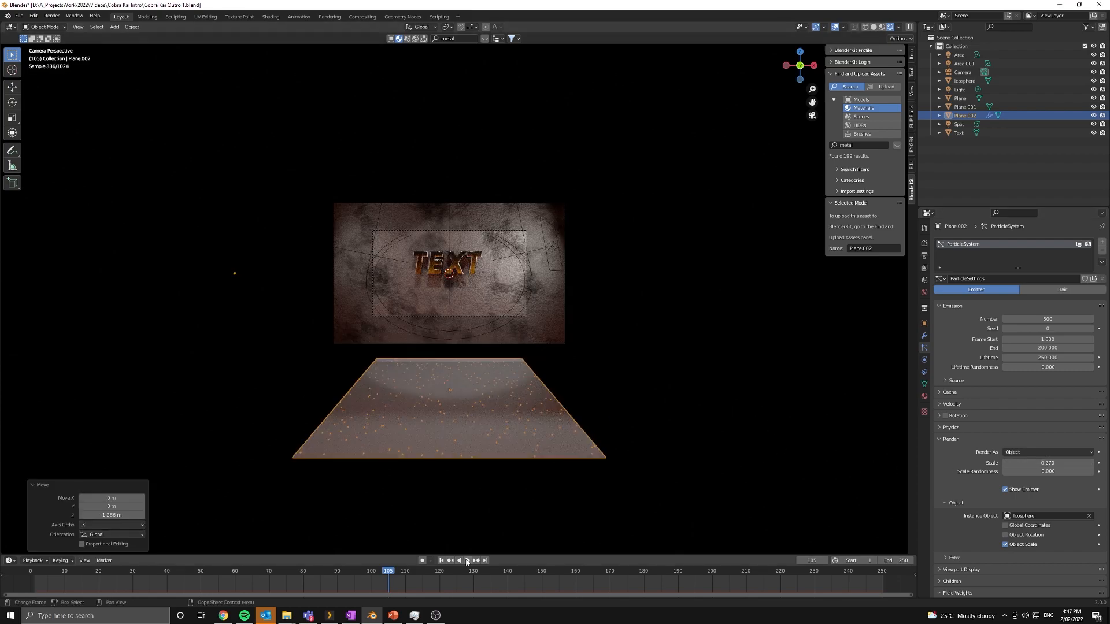
left_click(458, 560)
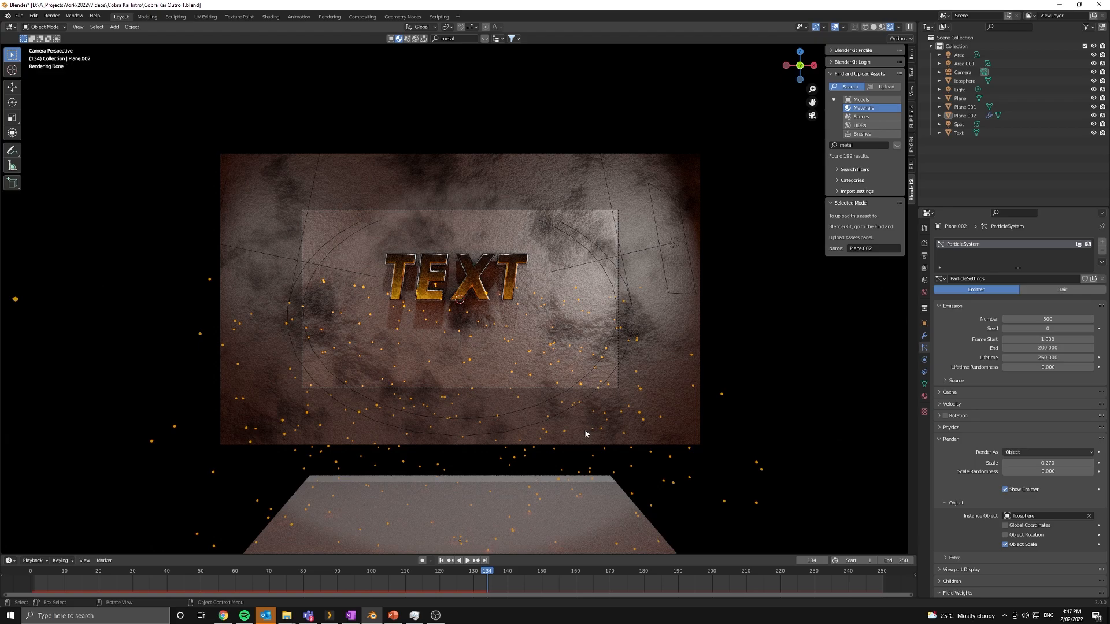
Step: Add a Turbulence force field and show its physics settings for strength 3.9
left_click(113, 26)
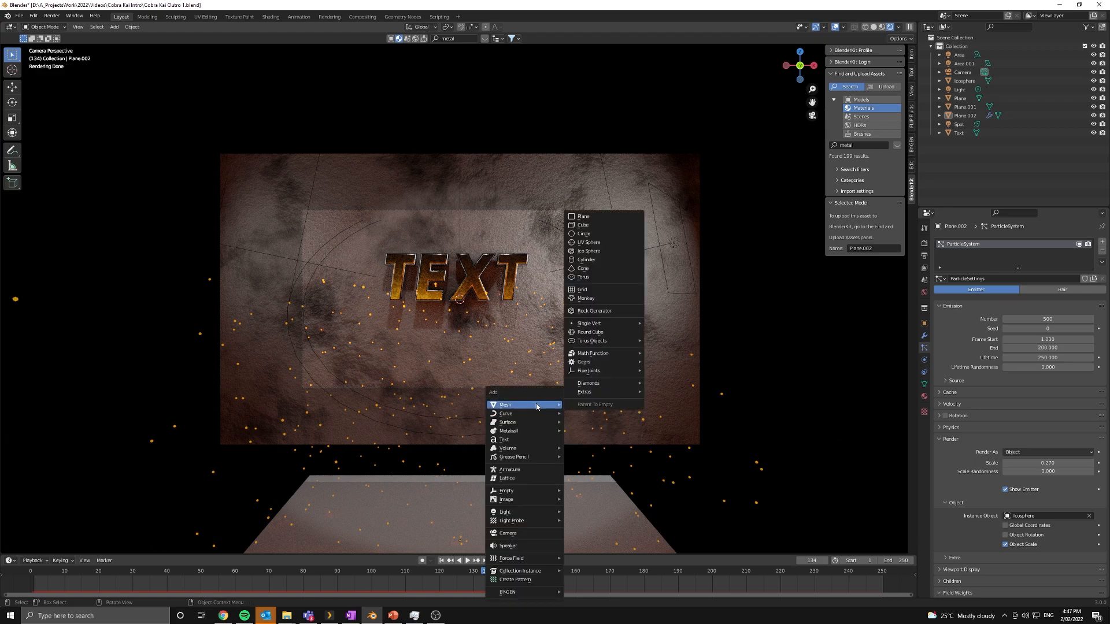
mouse_move(511, 558)
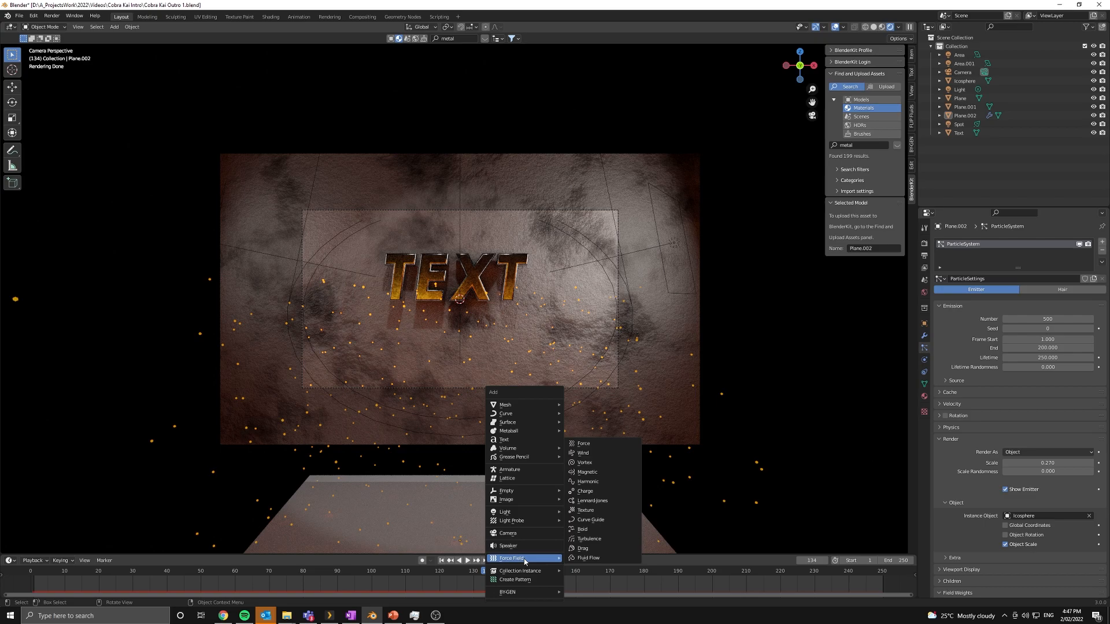
mouse_move(588, 539)
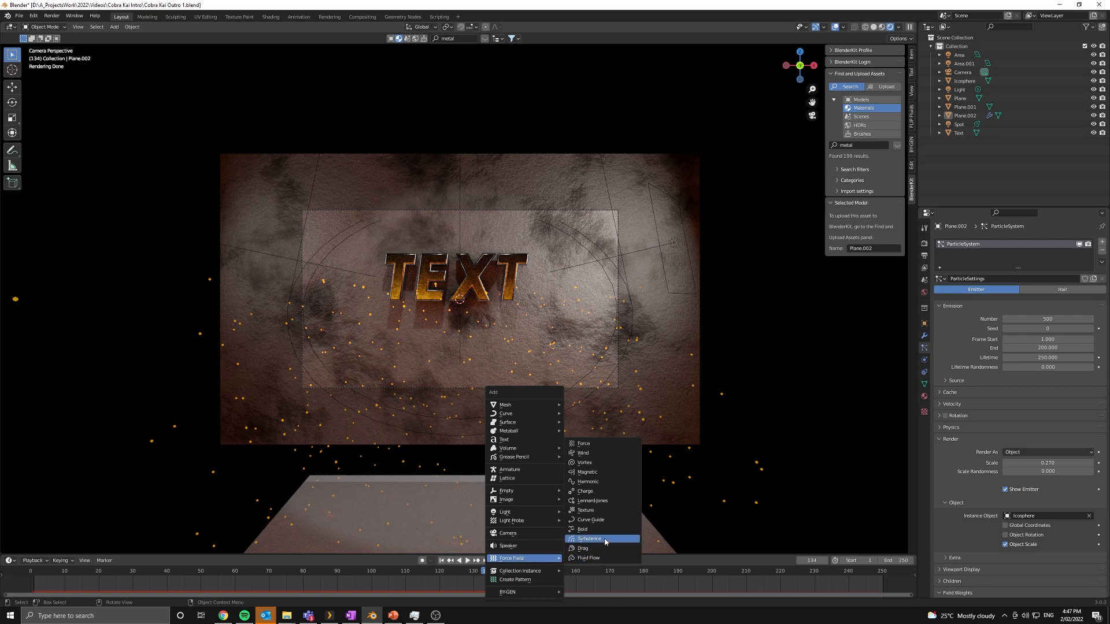
left_click(588, 538)
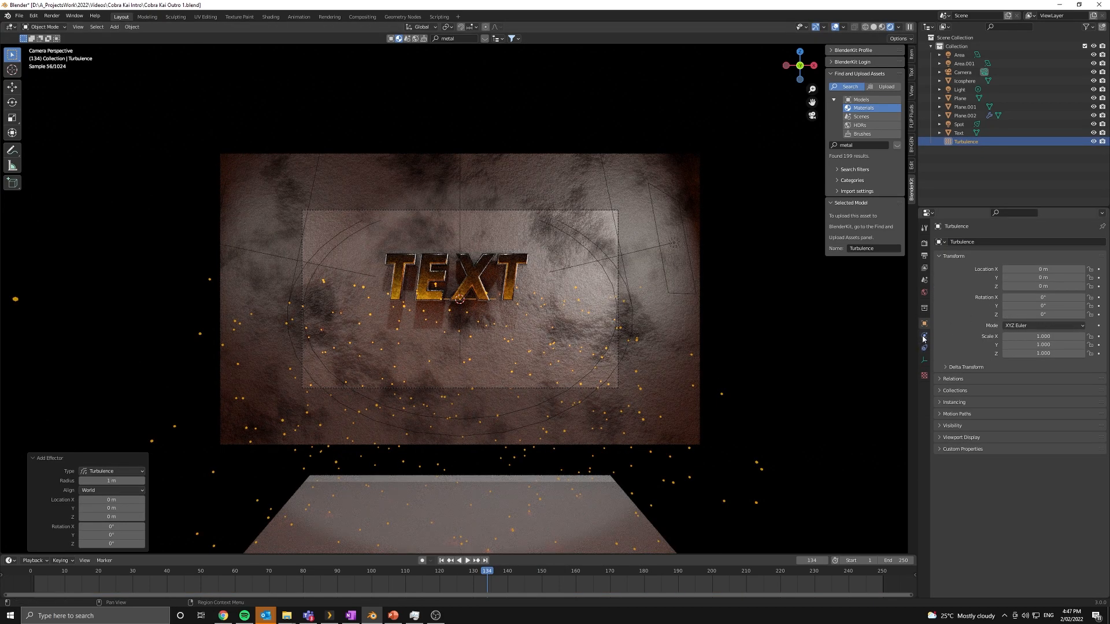
left_click(924, 337)
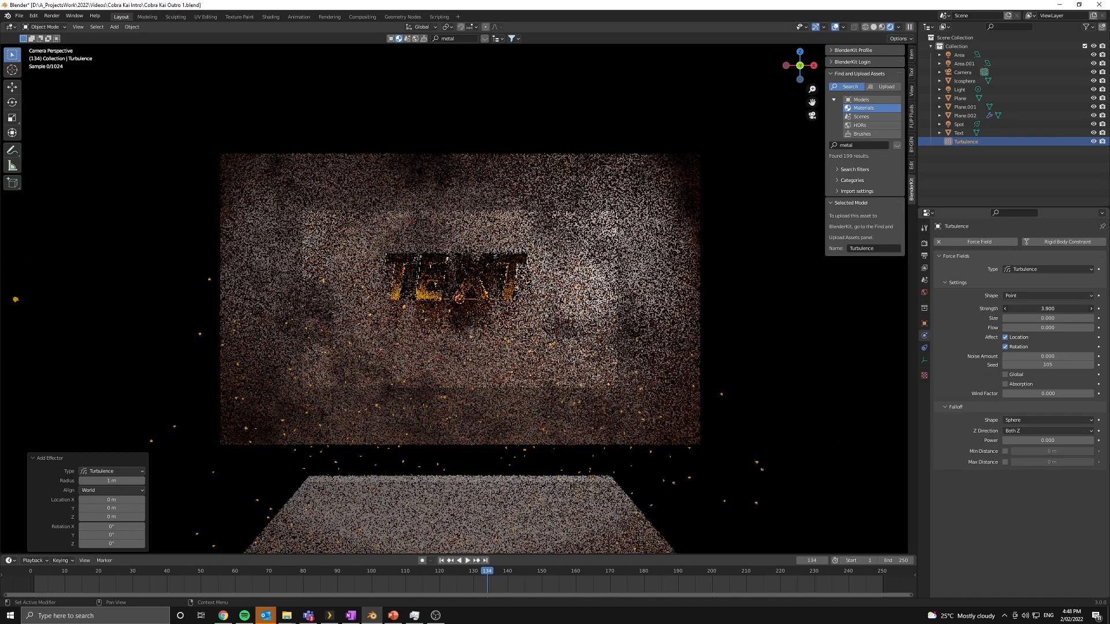
Step: Rewind to frame 1 and play the animation with turbulence stirring the embers
left_click(440, 560)
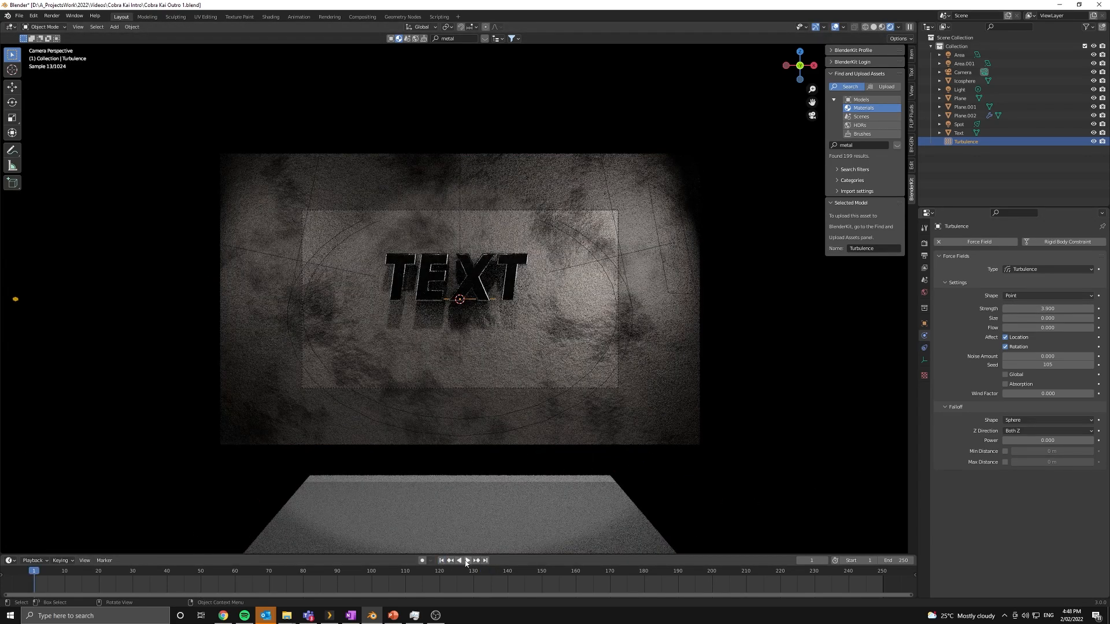
left_click(466, 560)
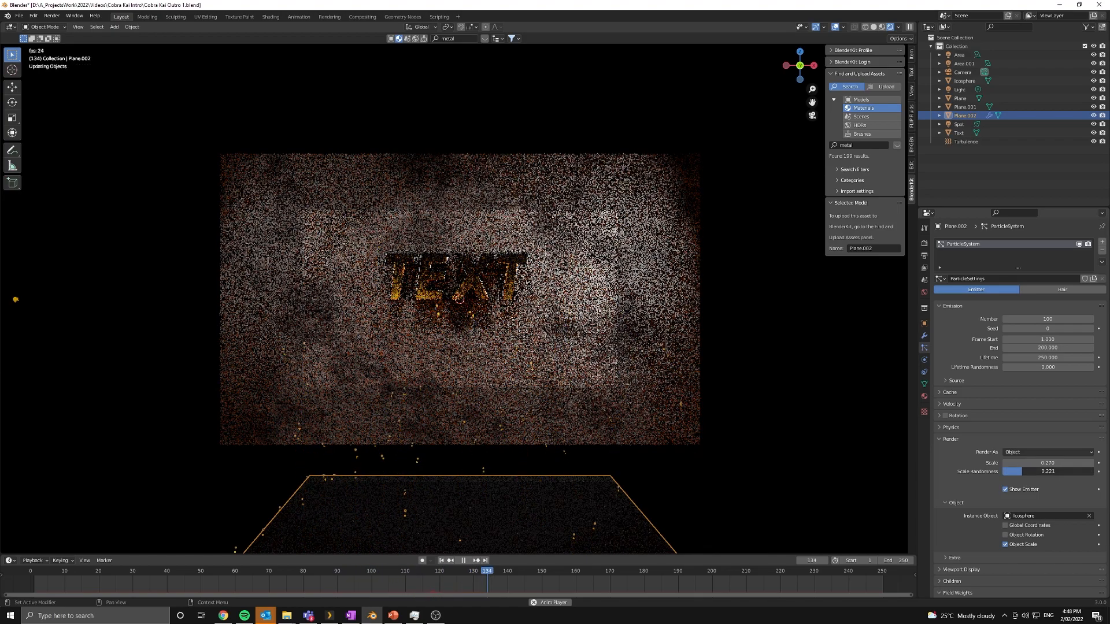
Step: Vary the ember sizes with 0.267 scale and 0.277 scale randomness
left_click(463, 560)
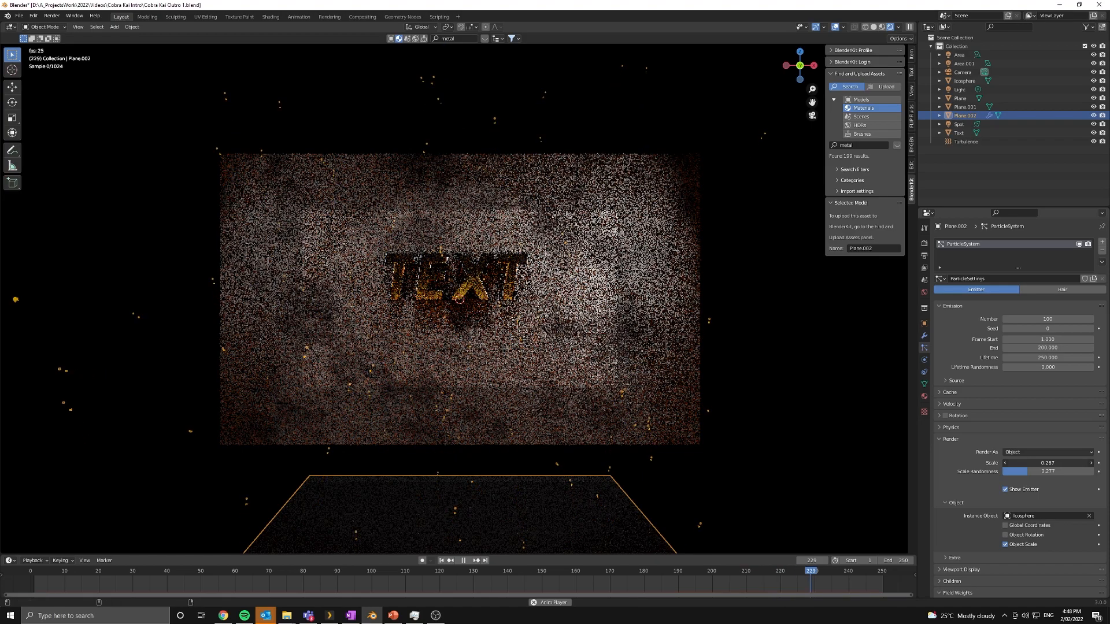
left_click(126, 571)
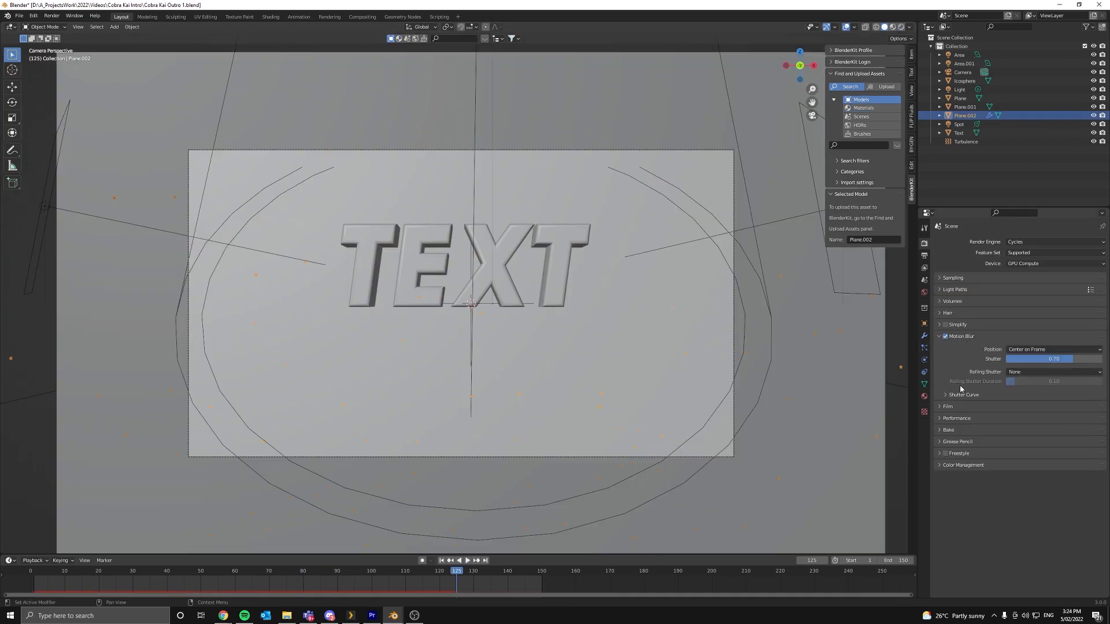
Step: Review the Denoise and Fog Glow compositor chain, then return to Layout
left_click(362, 17)
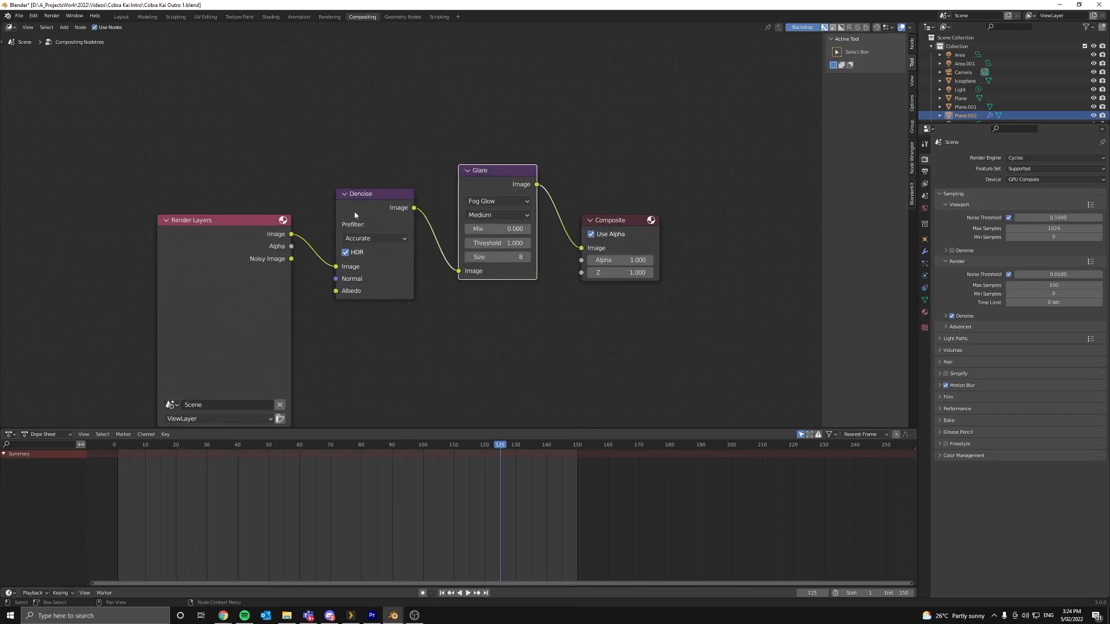
left_click(120, 17)
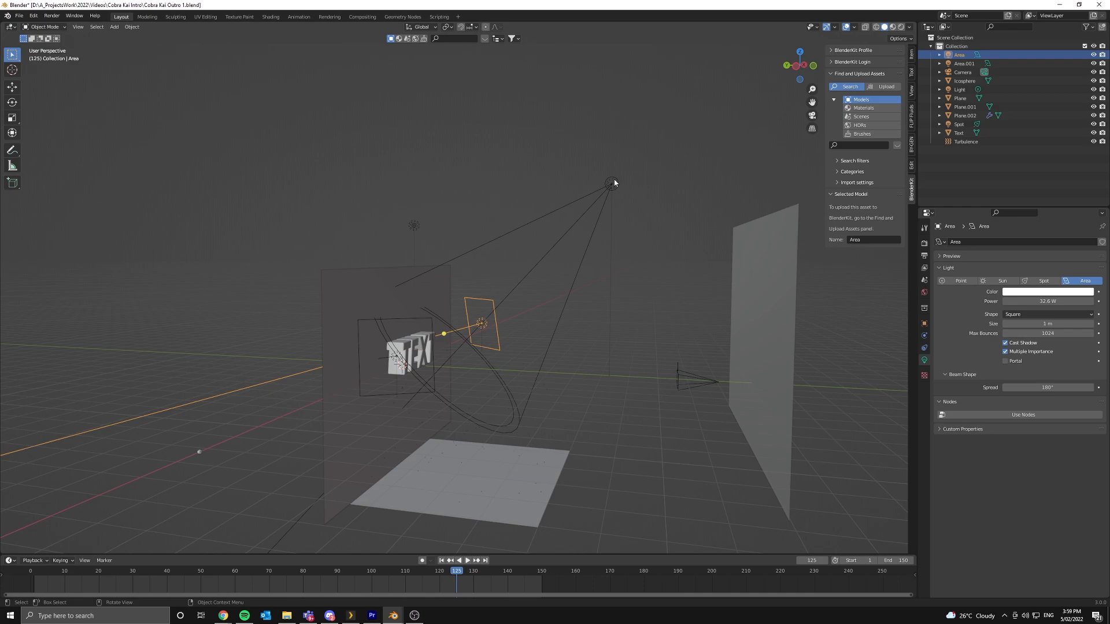
mouse_move(447, 246)
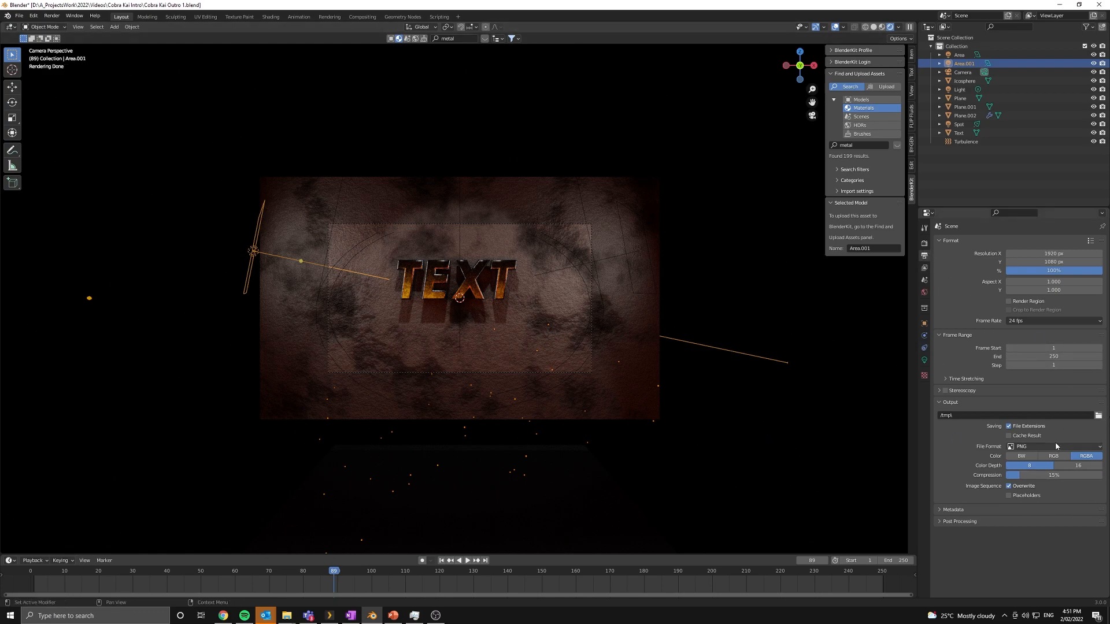
Step: Switch render output to FFmpeg video, MPEG-4 container, H.264 codec, perceptually lossless quality
left_click(1055, 446)
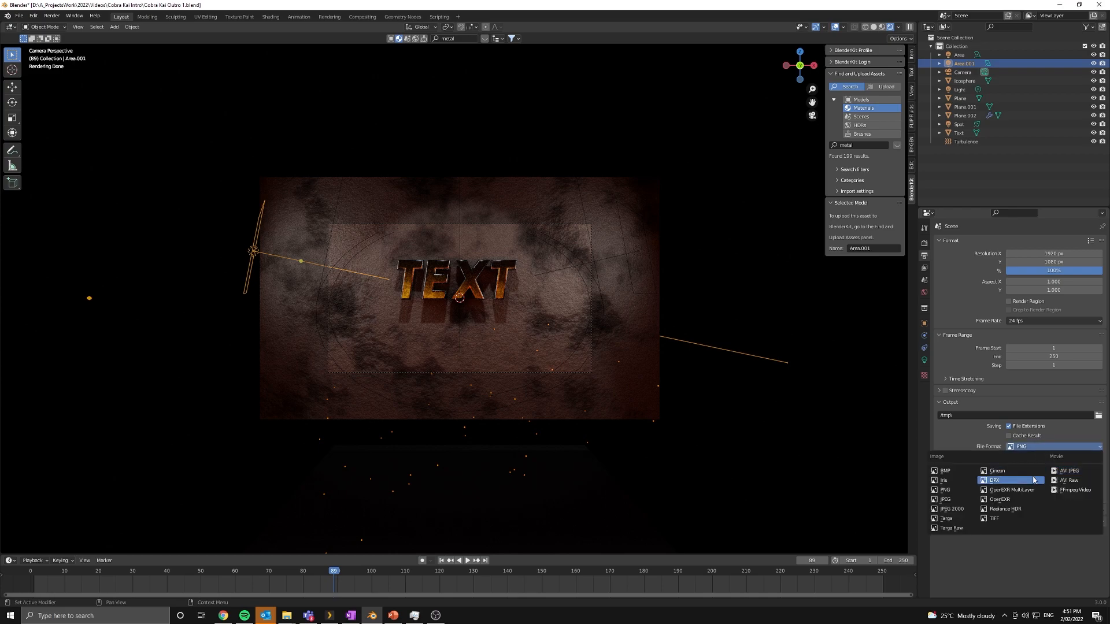
mouse_move(995, 482)
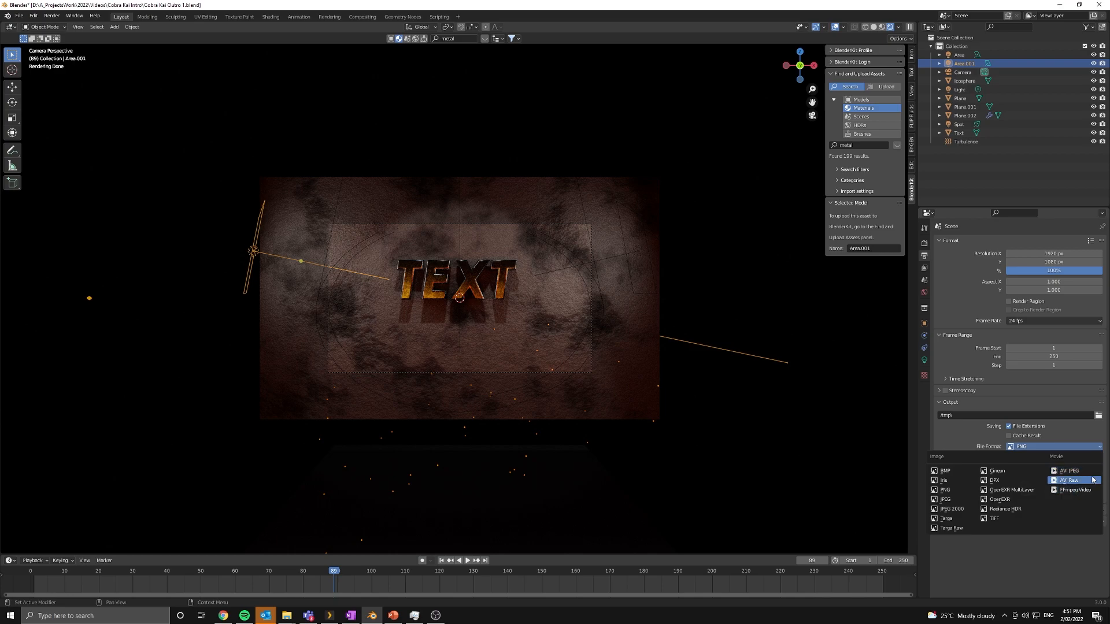
mouse_move(1069, 470)
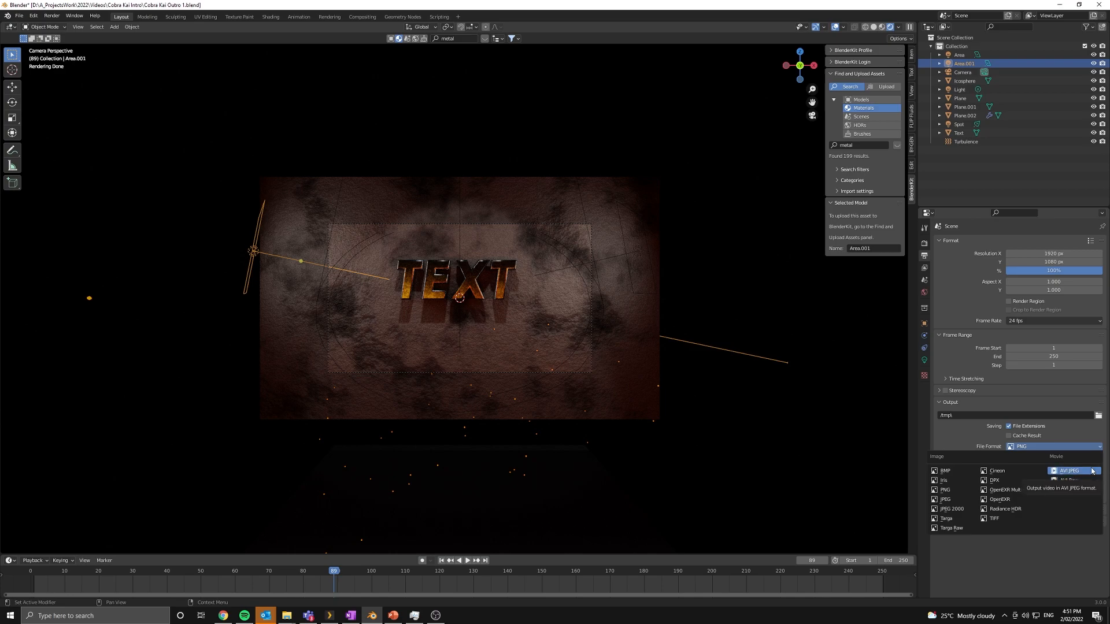
left_click(1068, 470)
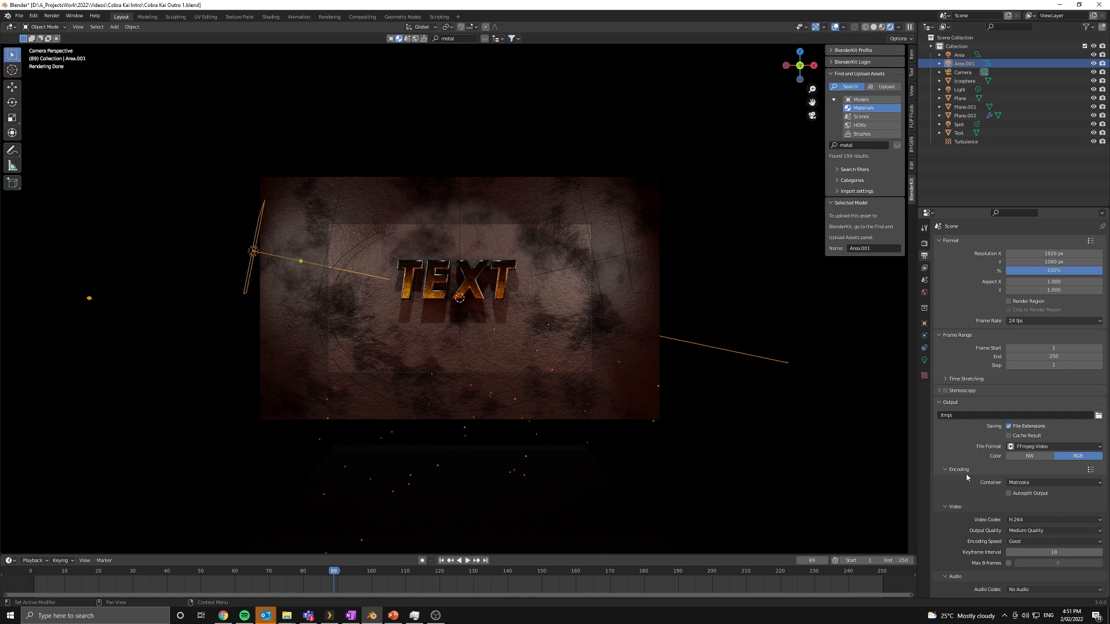
left_click(1054, 482)
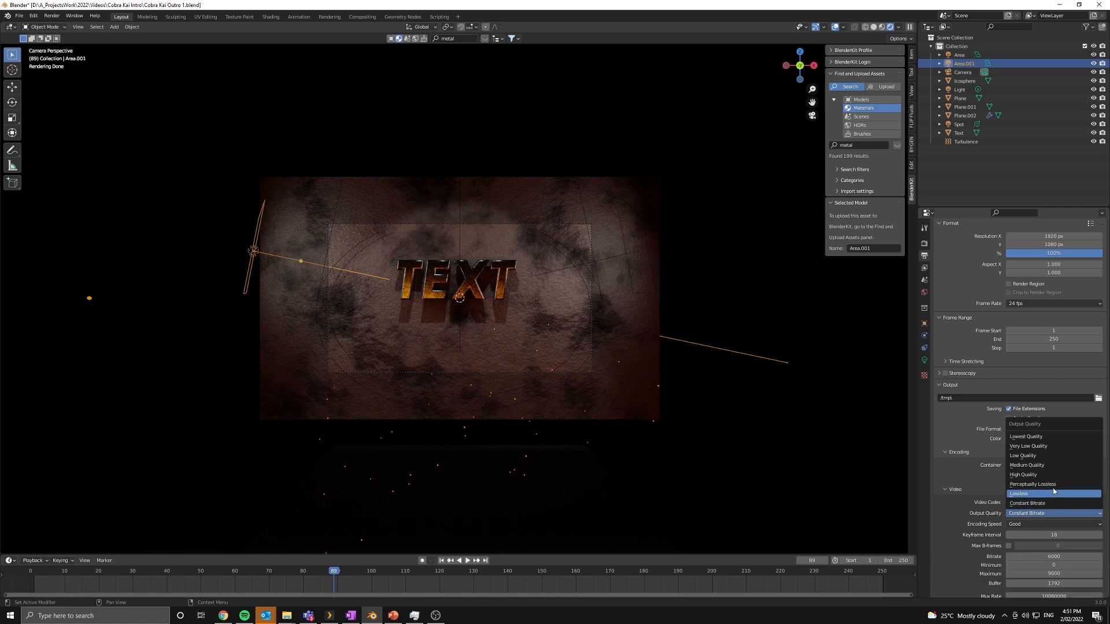
left_click(1033, 485)
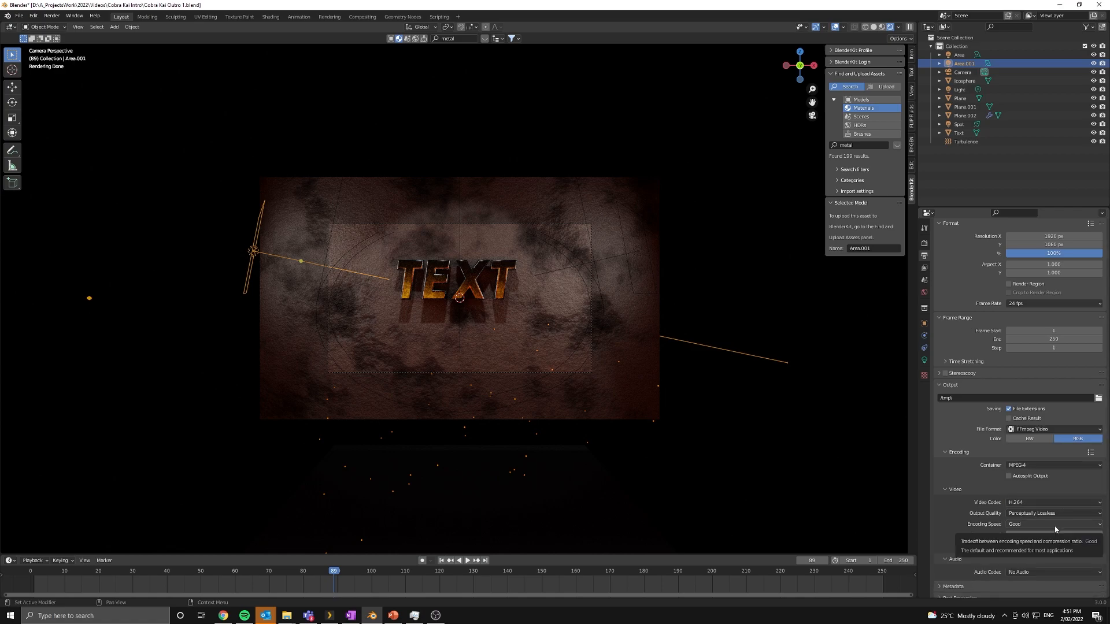